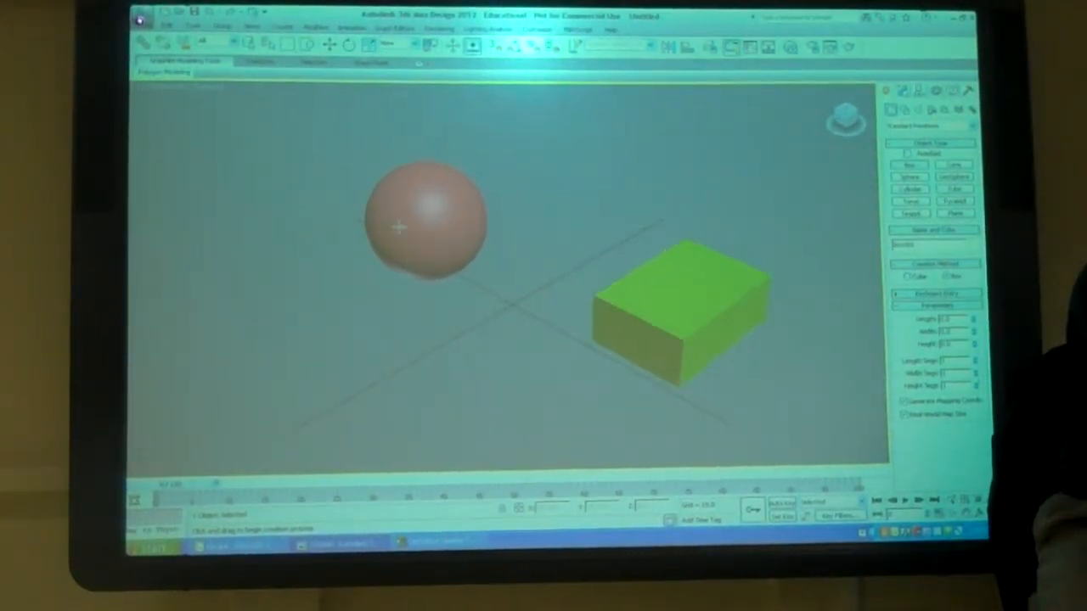
# Step: Give the box a yellow-green object colour, then give the sphere a new blue colour
pyautogui.click(679, 306)
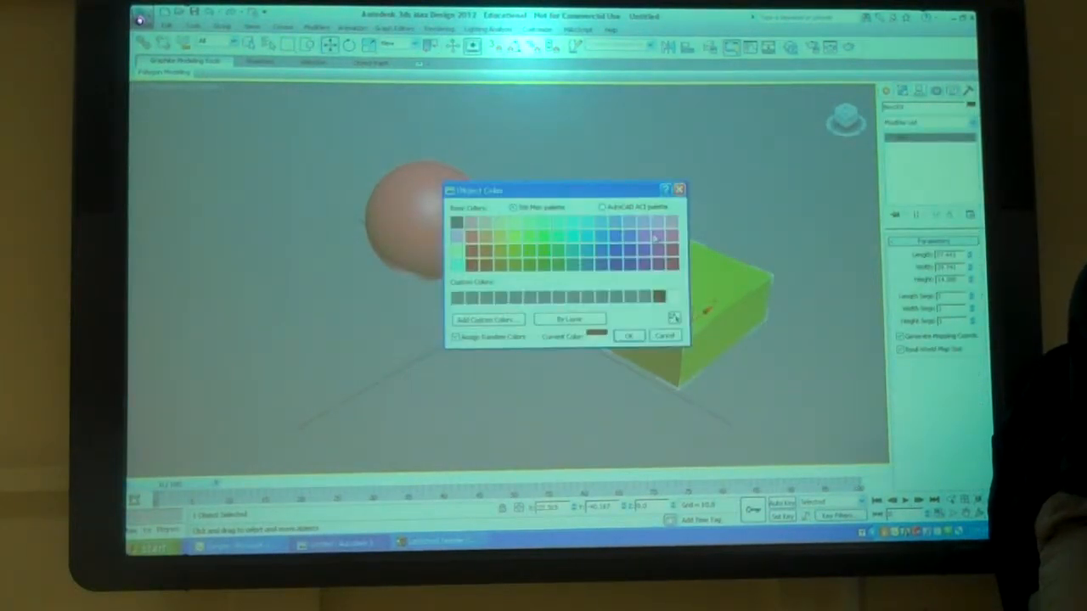
pyautogui.click(514, 236)
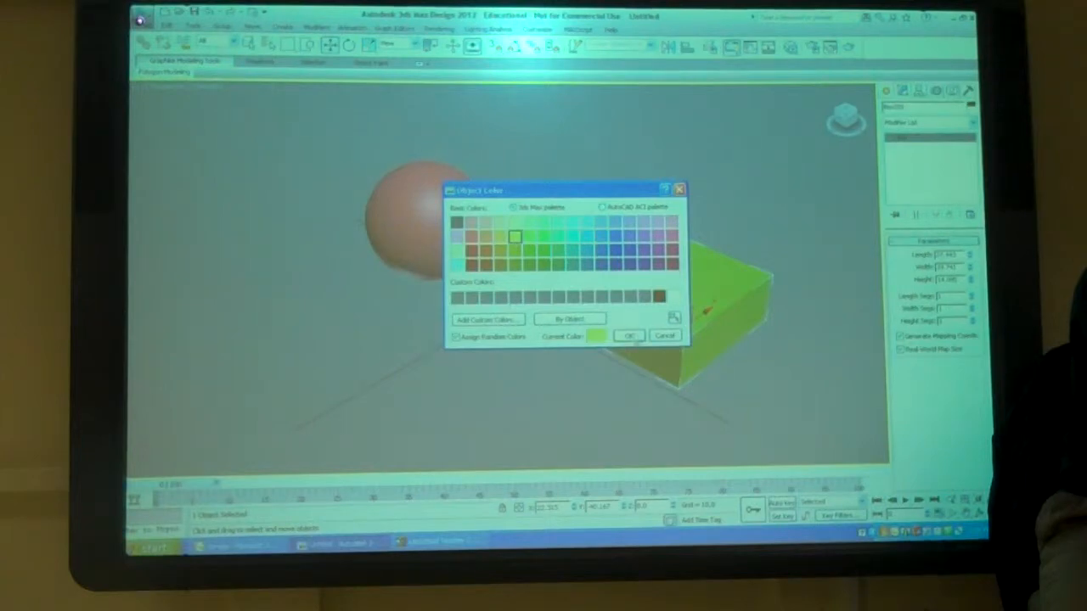
pyautogui.click(628, 337)
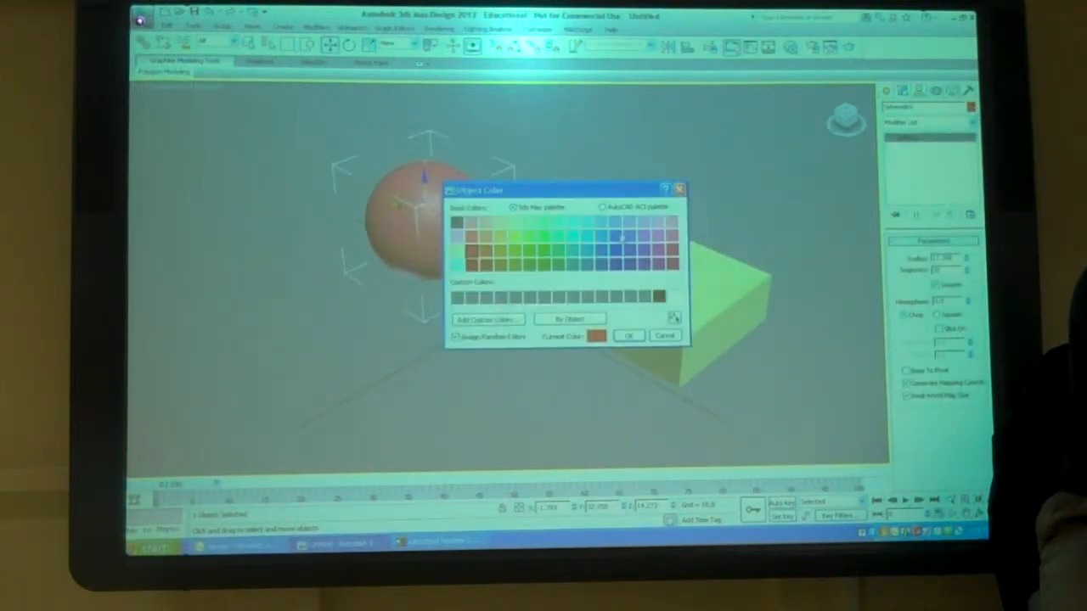
pyautogui.click(628, 337)
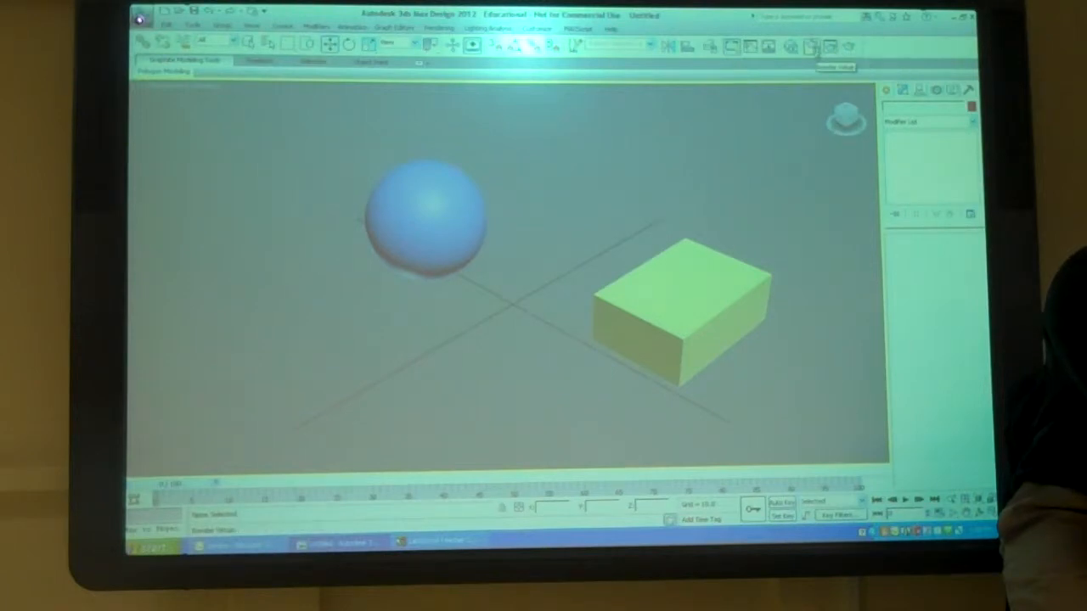
# Step: In Render Setup, set the Output Size to the HDTV (video) preset
pyautogui.click(812, 47)
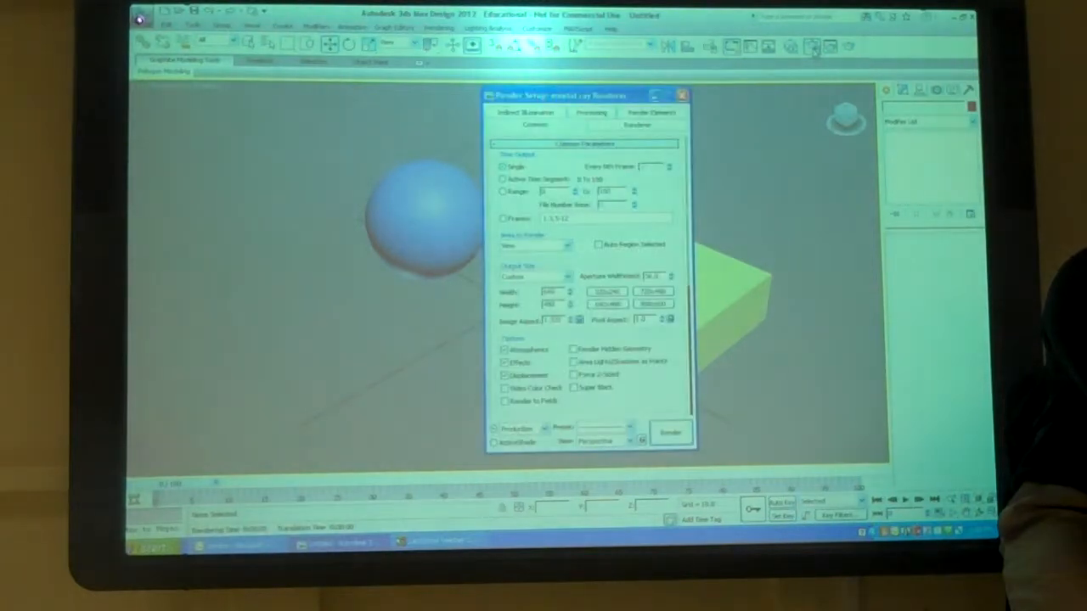
pyautogui.moveTo(586, 95); pyautogui.dragTo(679, 77)
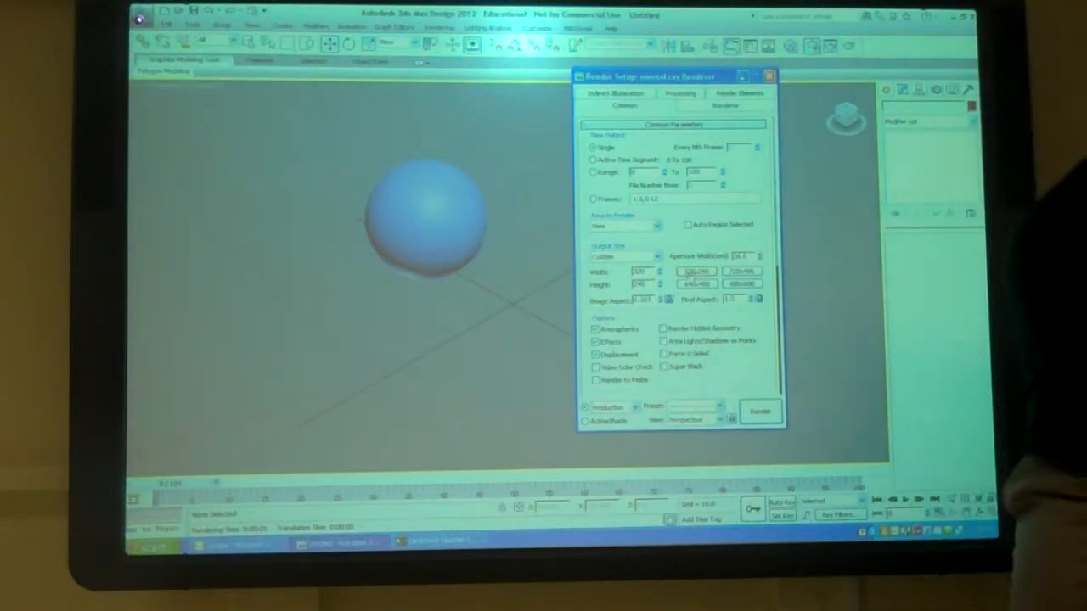
pyautogui.click(757, 411)
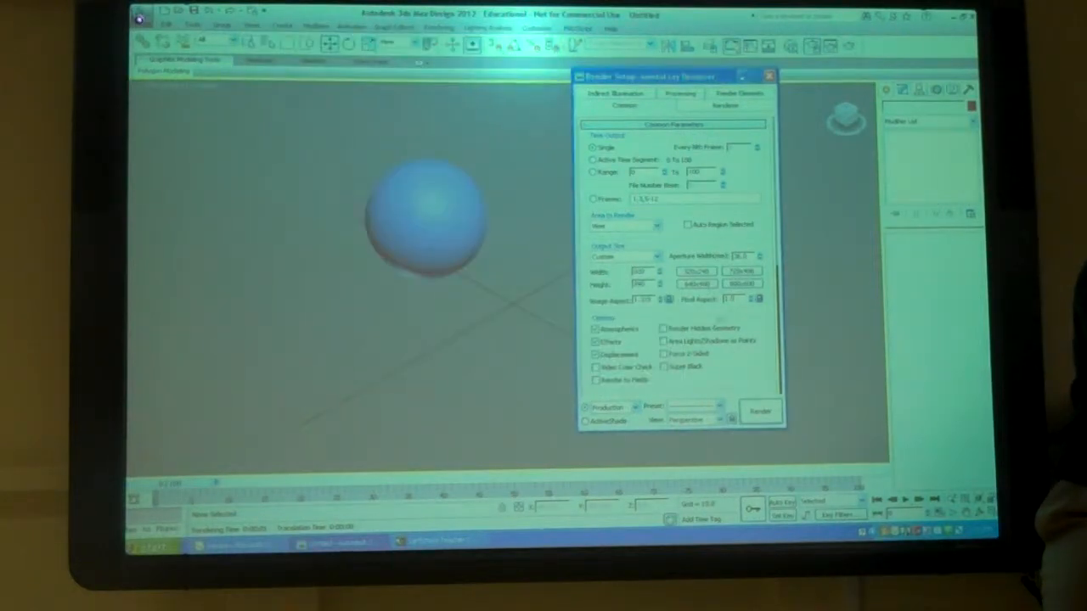
pyautogui.click(761, 411)
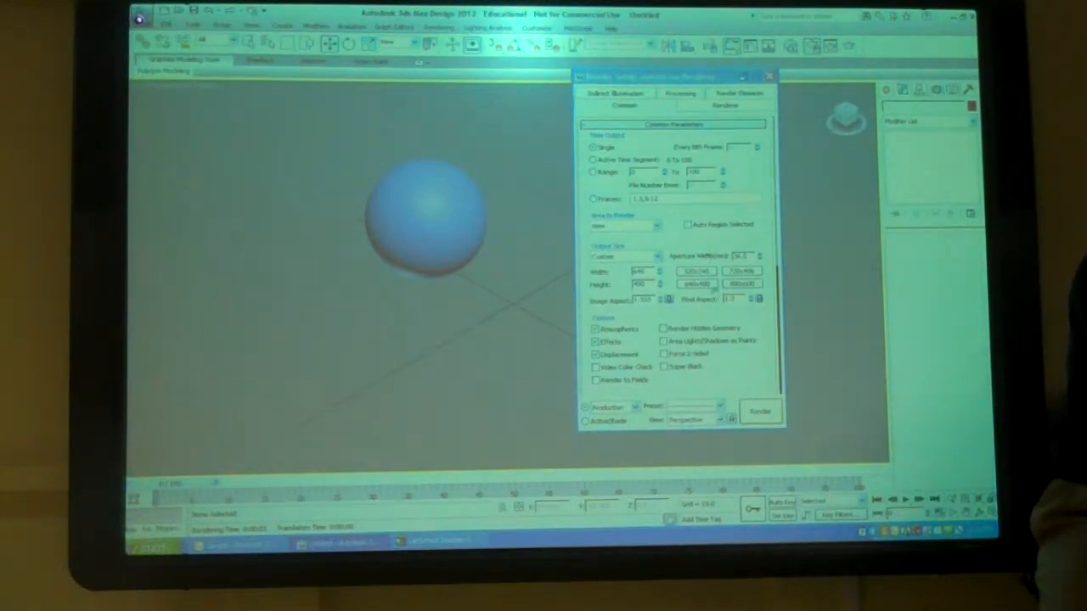
pyautogui.click(656, 255)
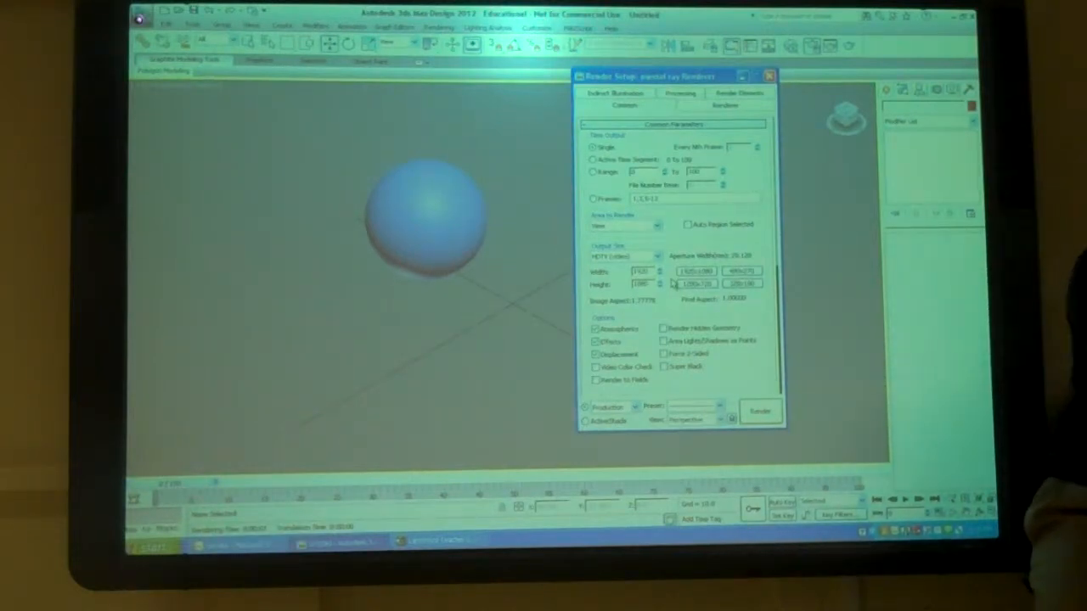
# Step: Choose a preset from the Output Size preset list
pyautogui.click(627, 254)
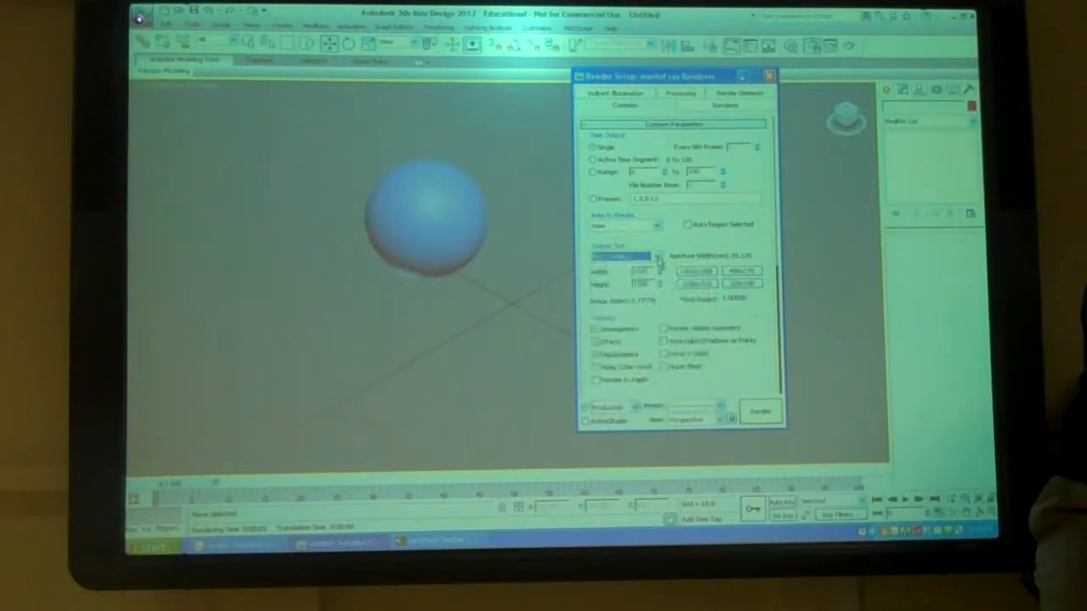
pyautogui.click(760, 411)
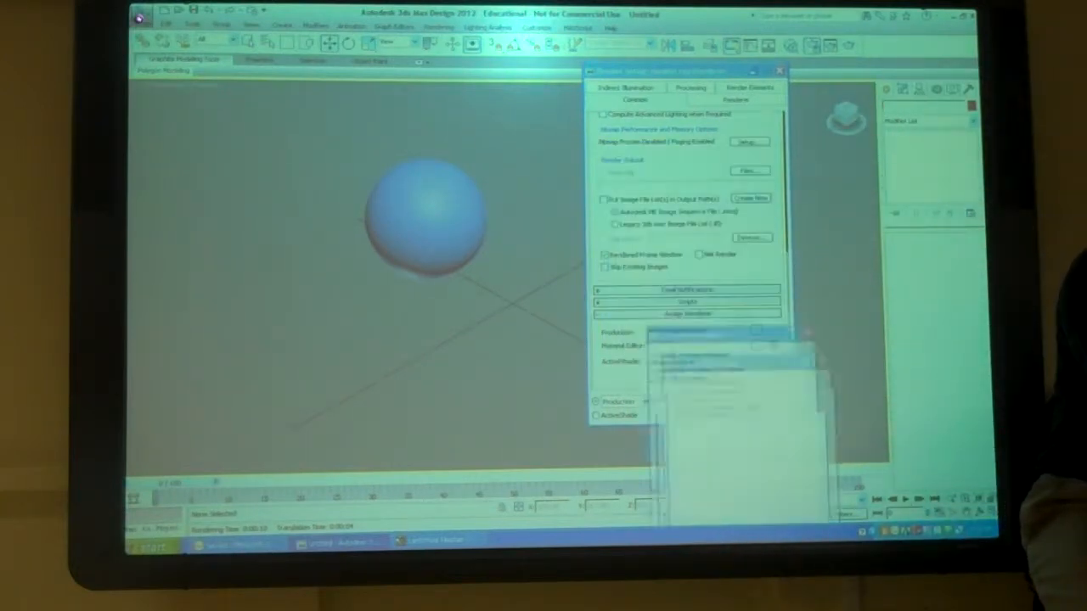
# Step: Expand Assign Renderer and render the Perspective view with the sphere and box
pyautogui.click(754, 330)
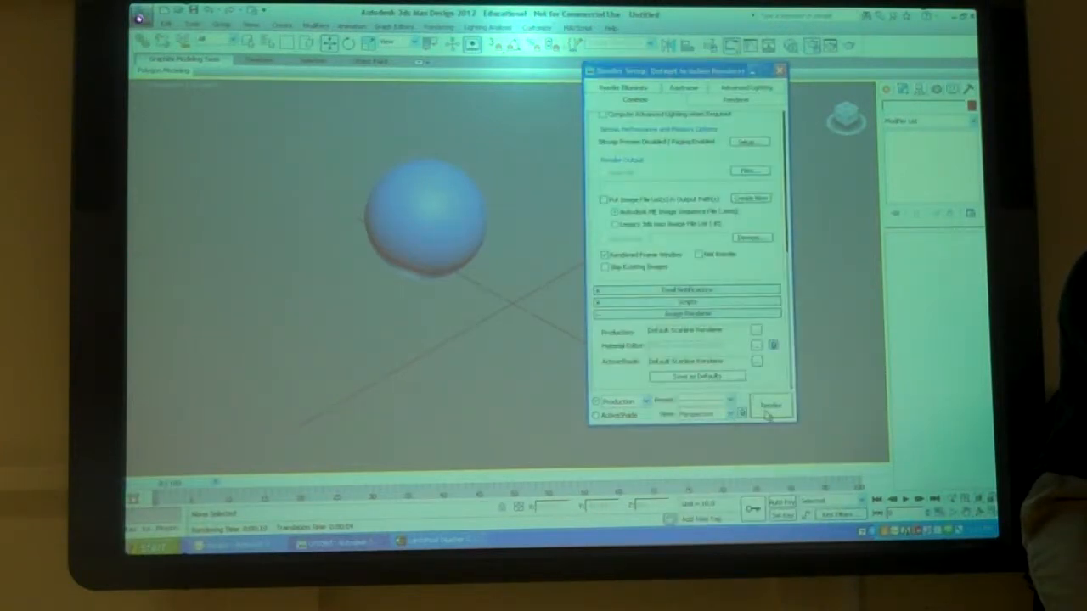
pyautogui.click(769, 405)
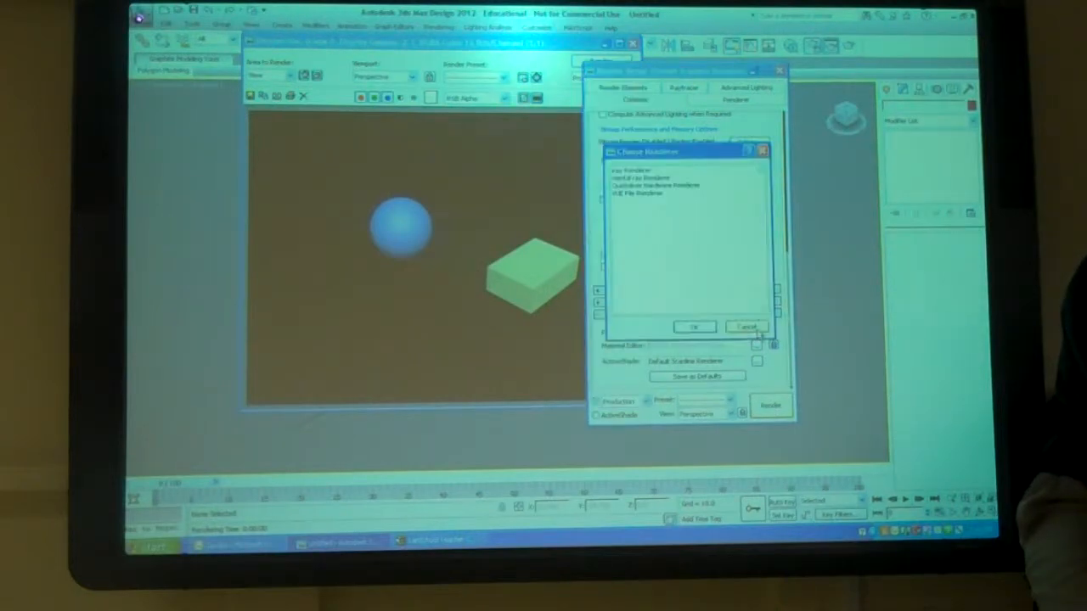
pyautogui.click(693, 328)
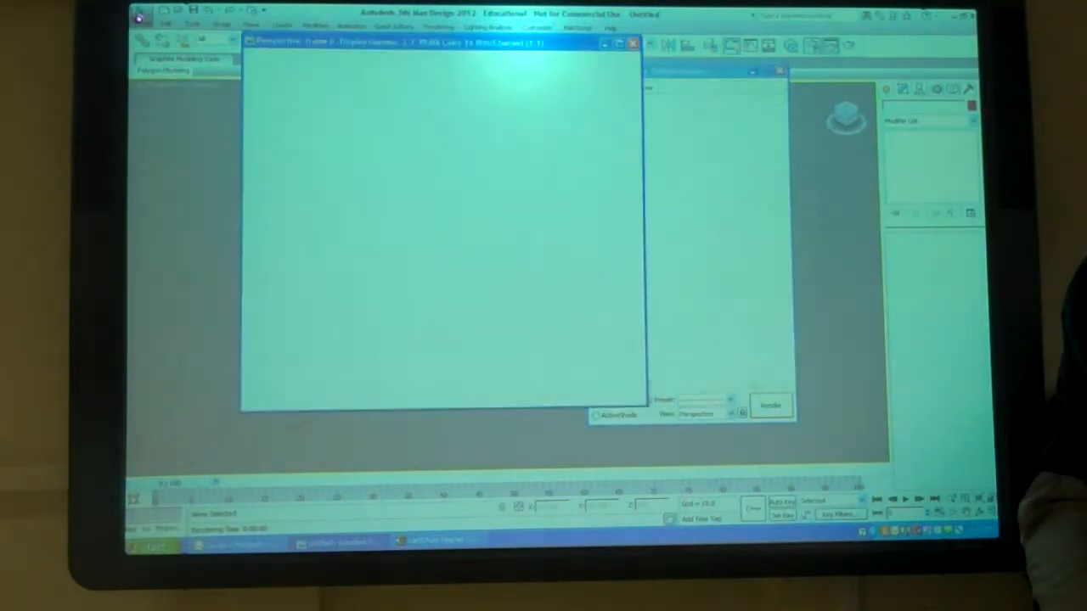
pyautogui.click(767, 405)
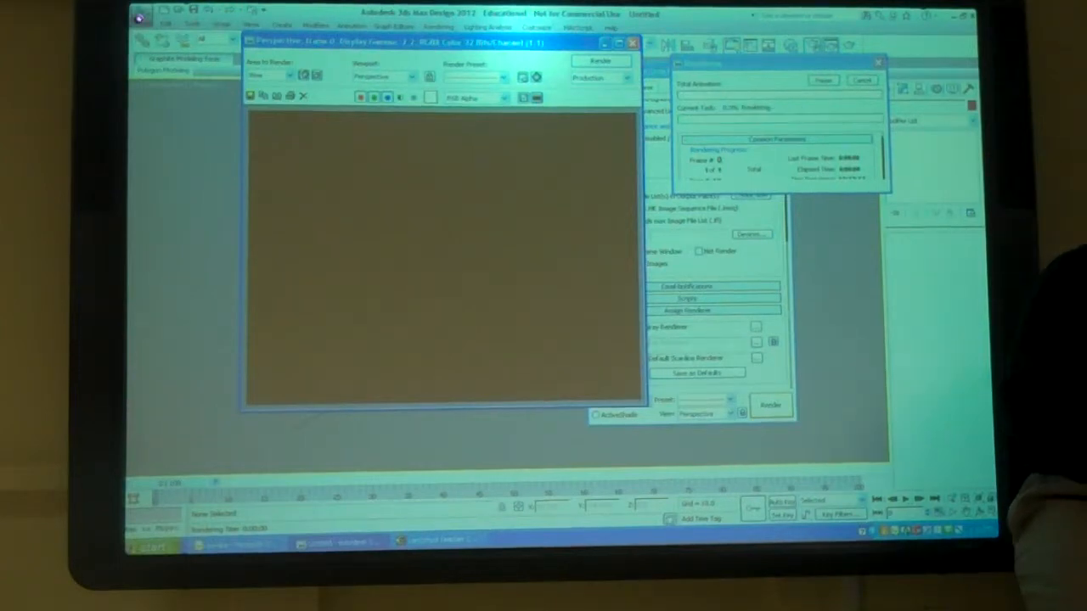
pyautogui.click(769, 406)
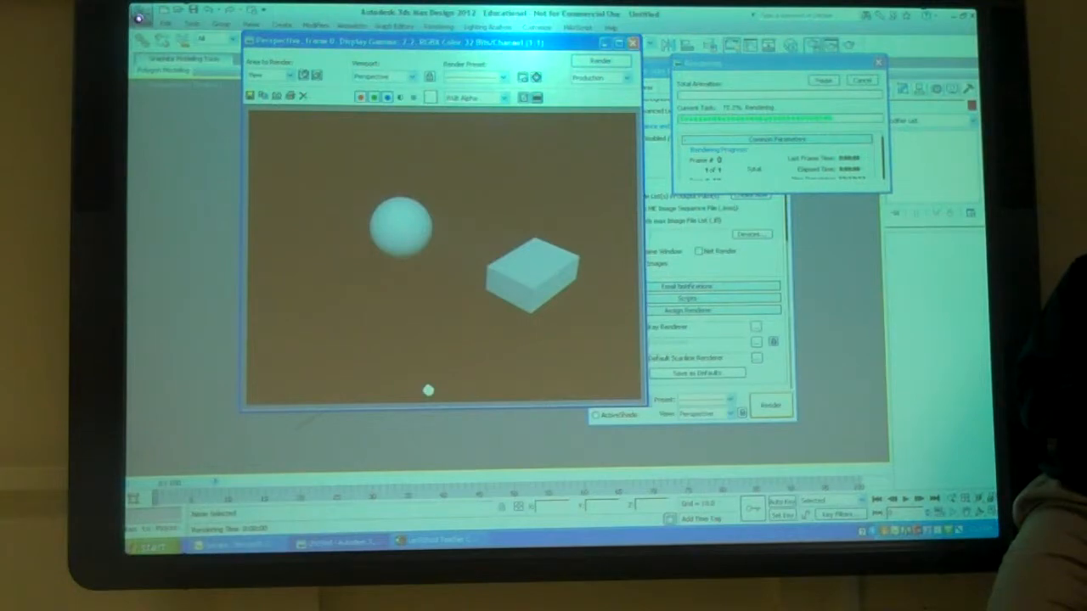
pyautogui.moveTo(898, 290)
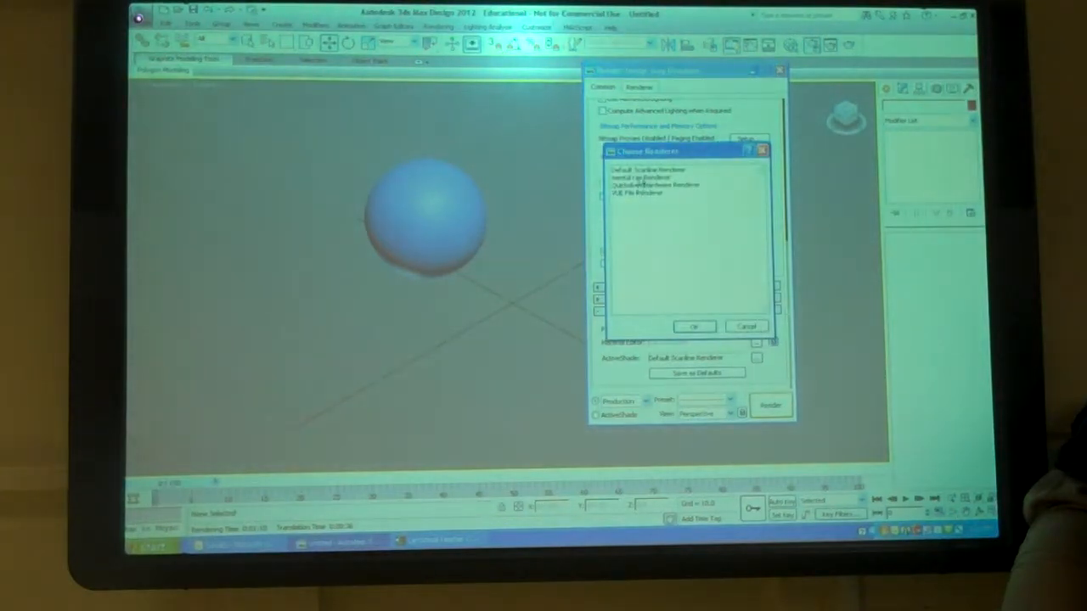
# Step: Pick a renderer for Production in the Choose Renderer list
pyautogui.click(694, 326)
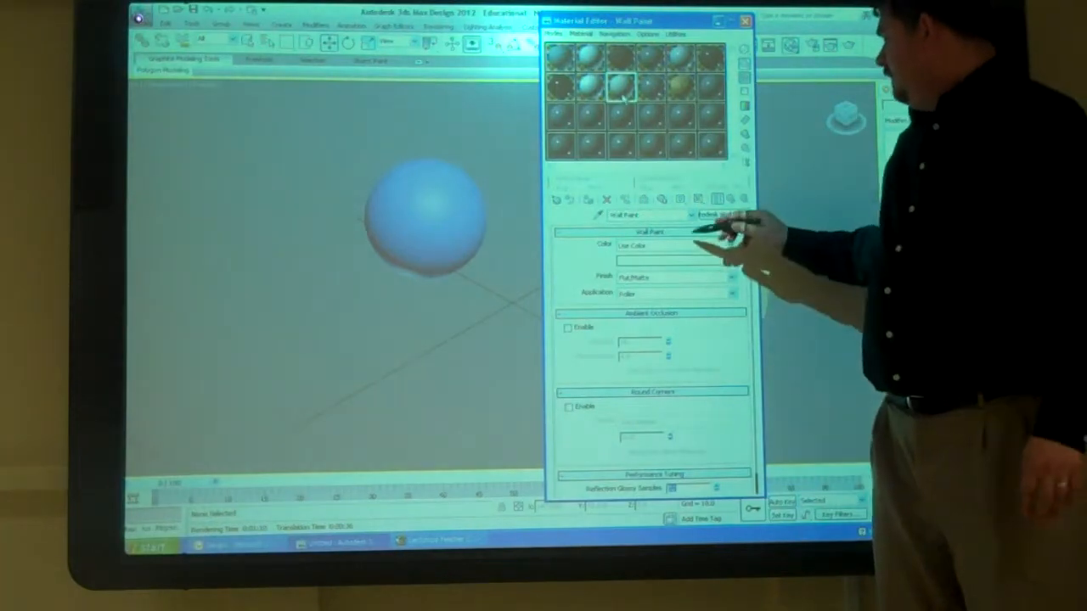
# Step: In the Compact Material Editor, select a sample slot and expand its Maps rollout
pyautogui.click(679, 89)
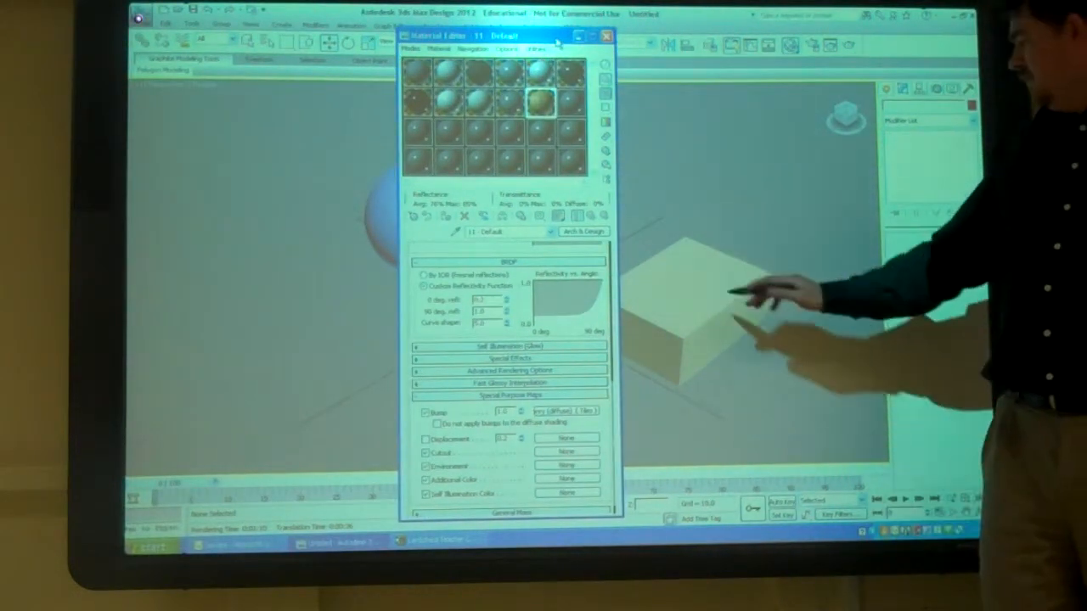
pyautogui.click(696, 306)
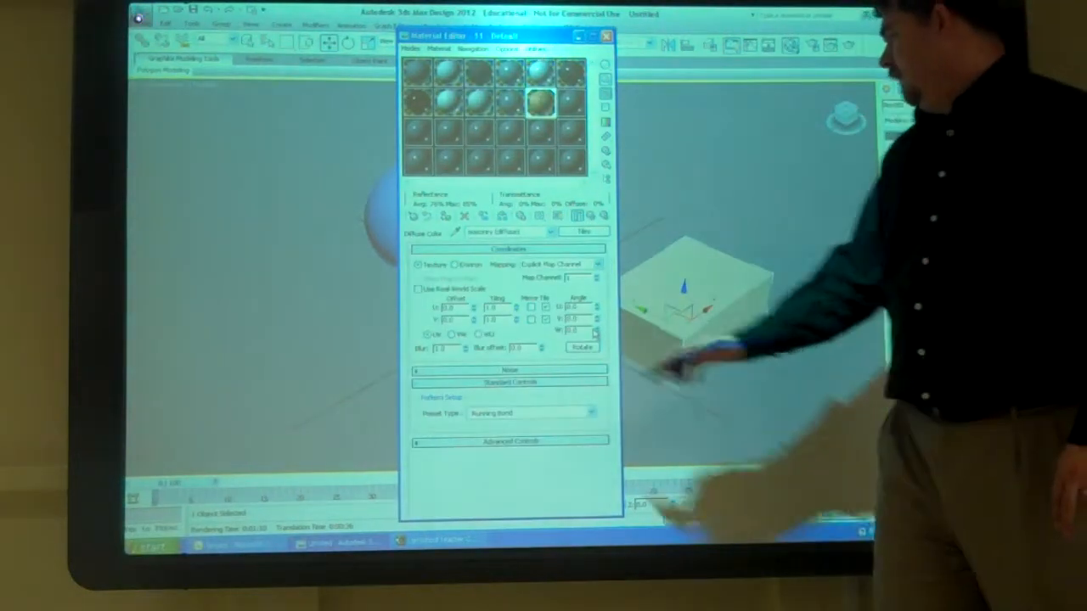
# Step: Assign a Tiles map with the Running Bond preset to the box's material
pyautogui.click(420, 289)
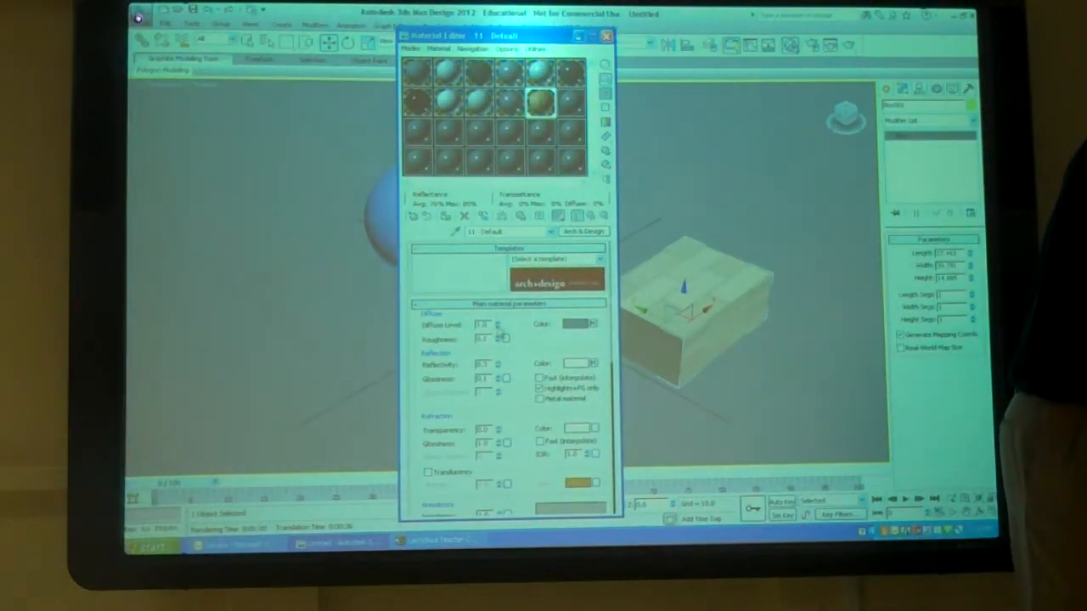
pyautogui.moveTo(581, 326)
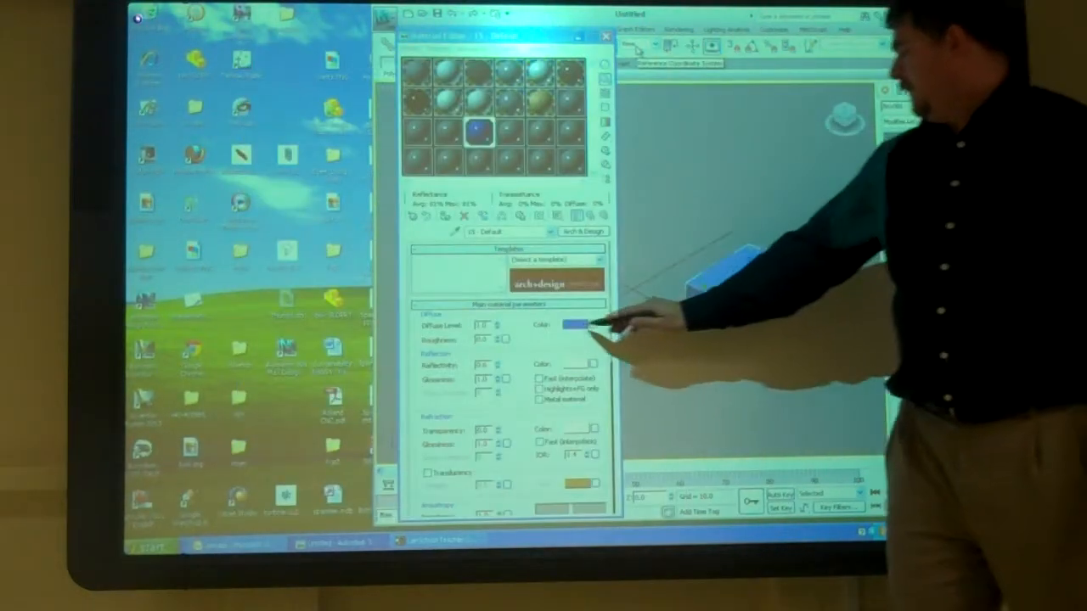
# Step: Render the Perspective view of the box with its new material
pyautogui.click(571, 324)
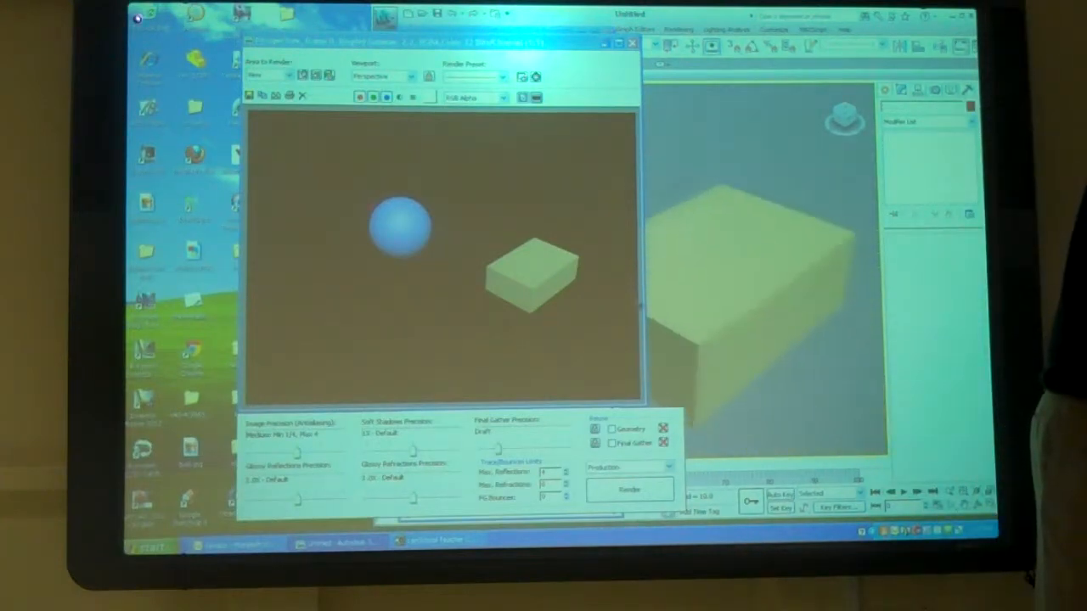
pyautogui.click(629, 489)
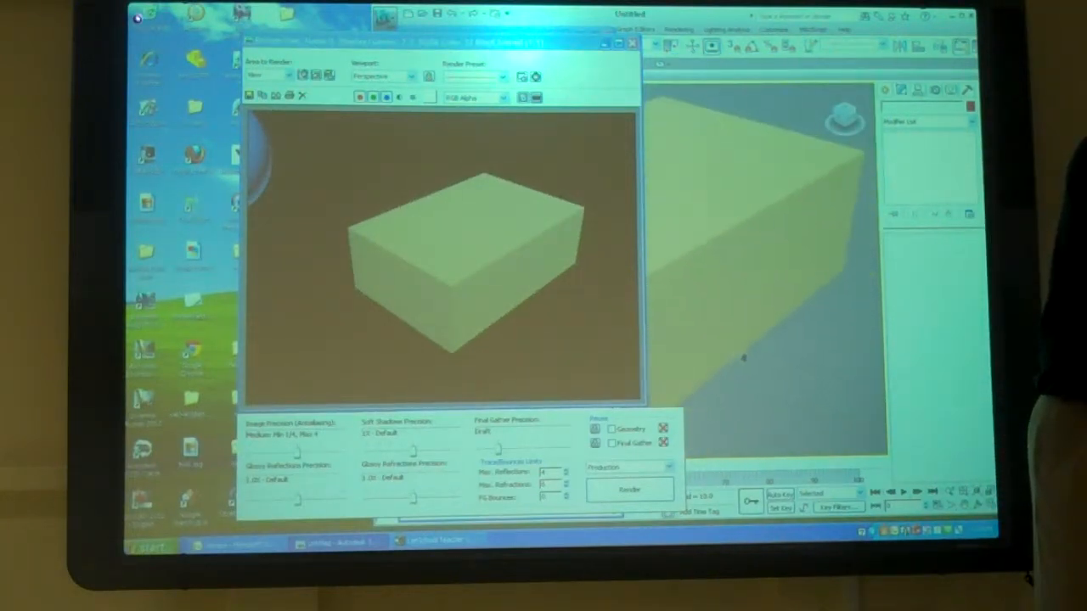
pyautogui.click(629, 490)
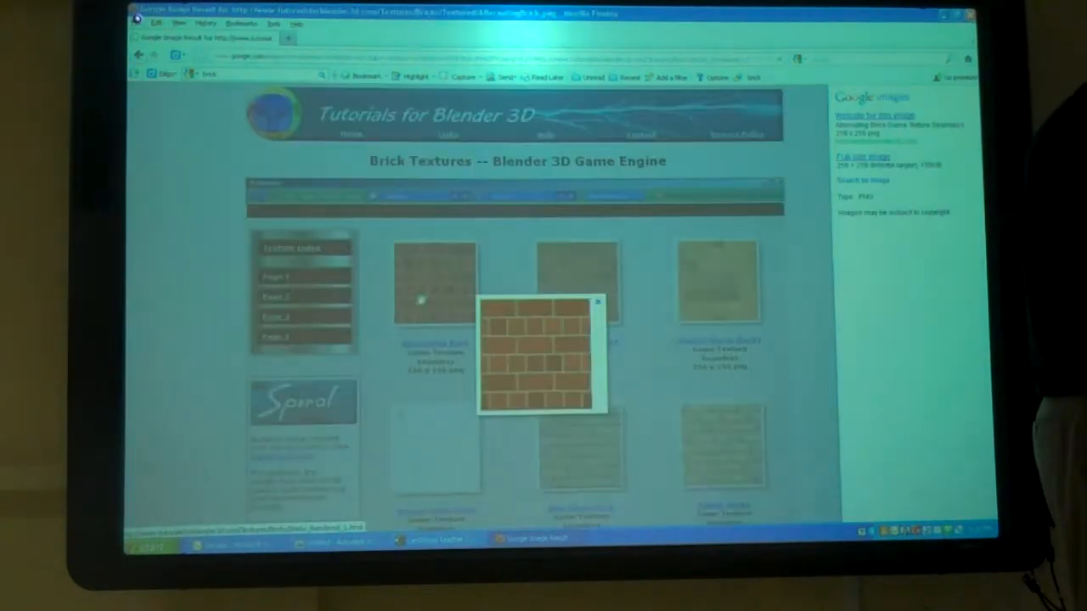
# Step: Bring up the image options for the full-size red brick texture in Firefox
pyautogui.rightClick(535, 365)
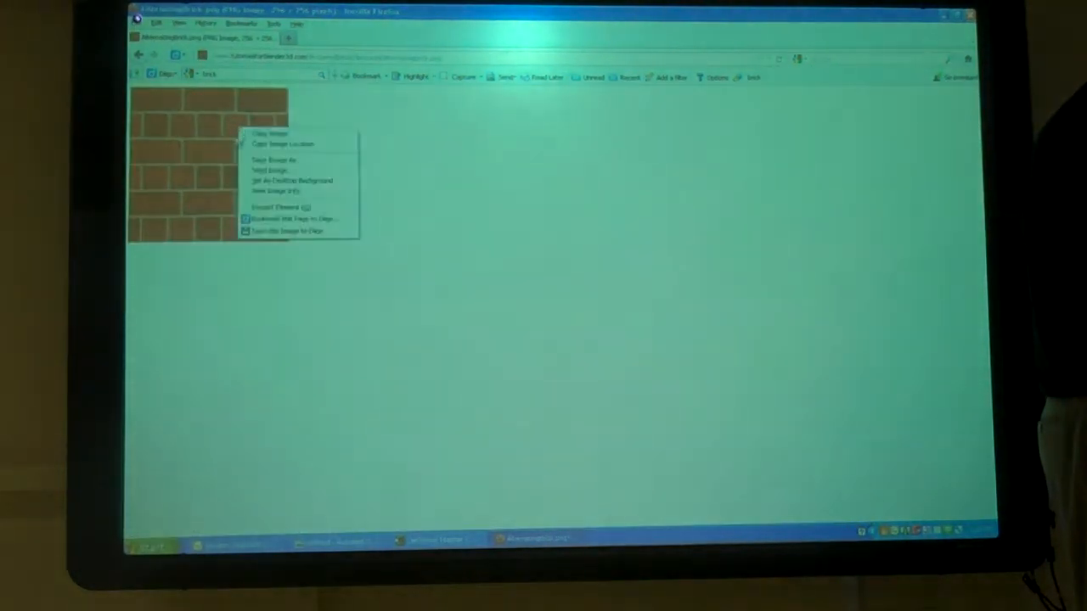
# Step: Save the red brick texture image to the Desktop via Save Image As
pyautogui.click(274, 160)
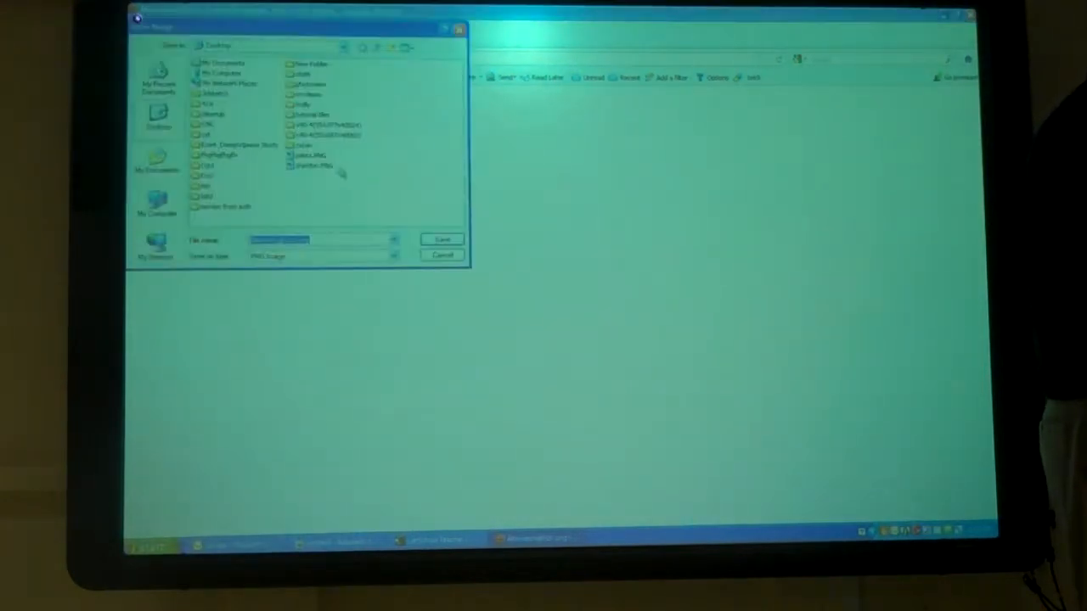
pyautogui.click(442, 240)
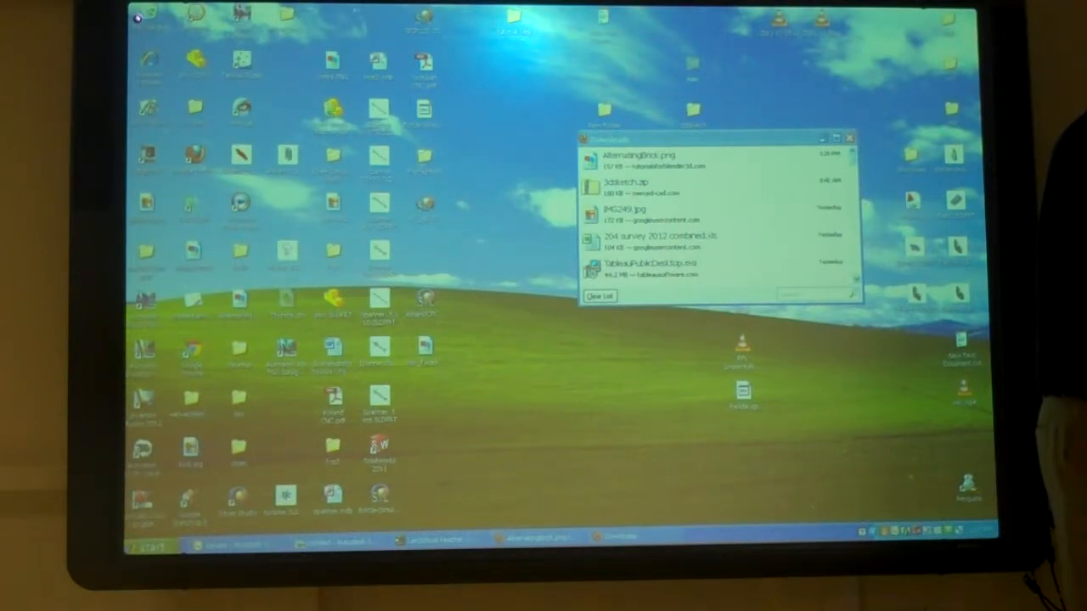
pyautogui.moveTo(332, 76)
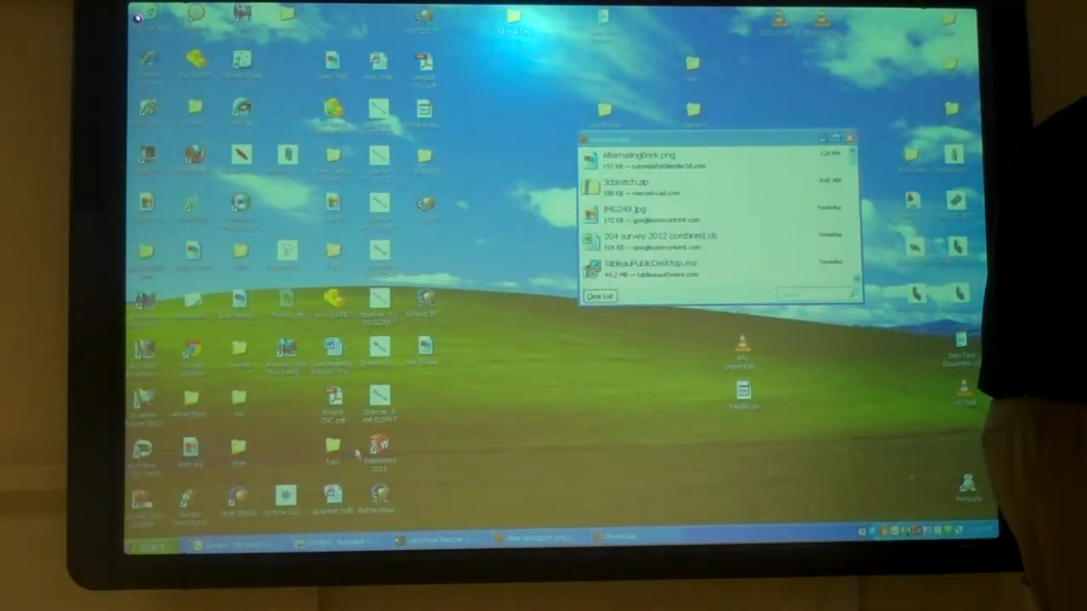
# Step: Select the saved brick image file on the desktop in Windows Explorer
pyautogui.click(241, 306)
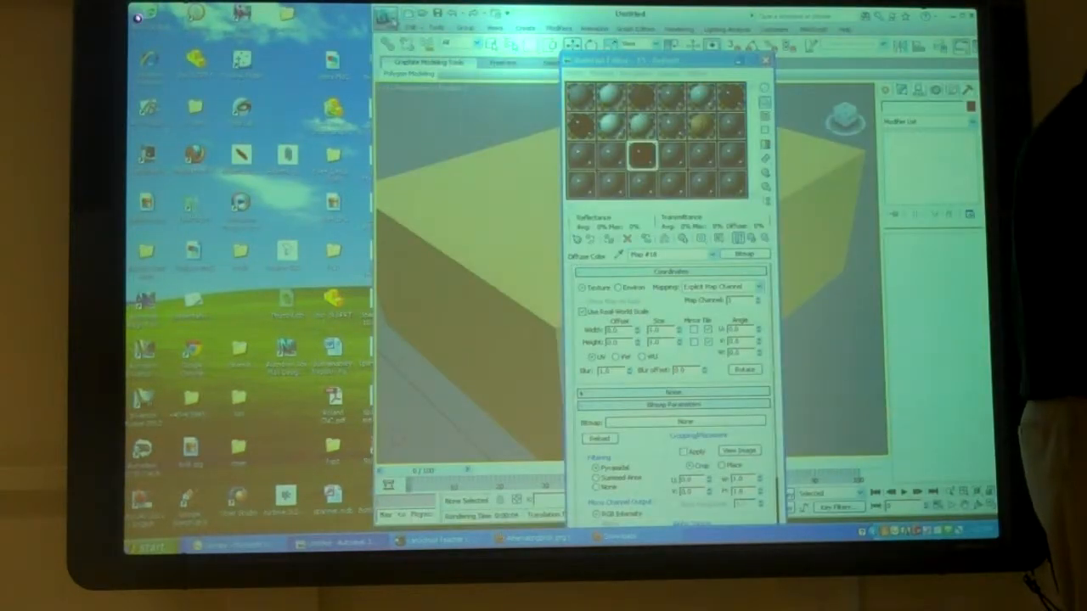
# Step: Cancel the Save File As dialog and return to the bitmap map parameters
pyautogui.click(384, 14)
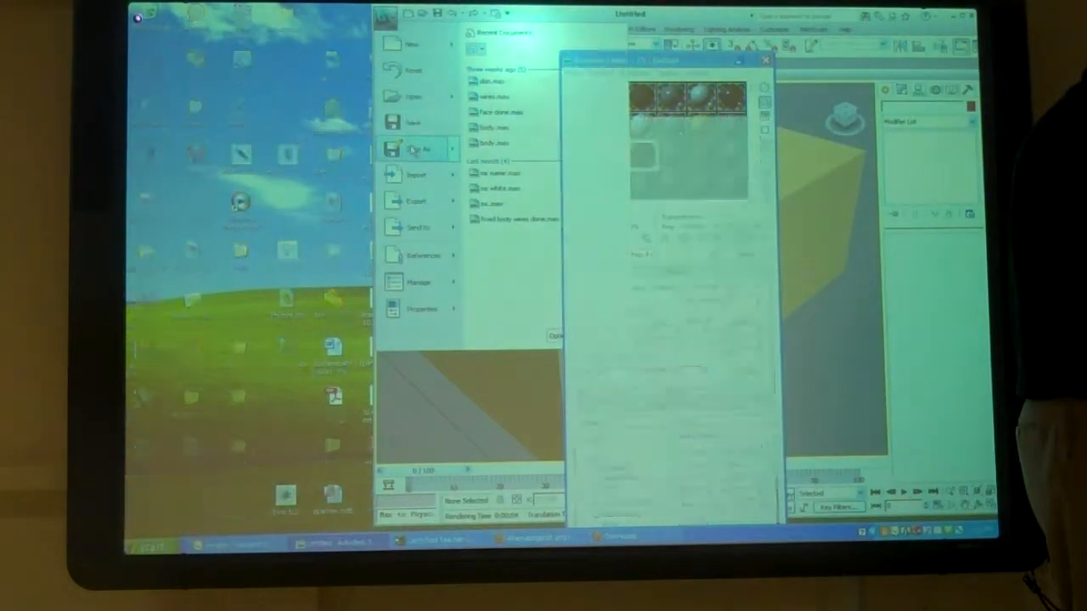
pyautogui.click(421, 149)
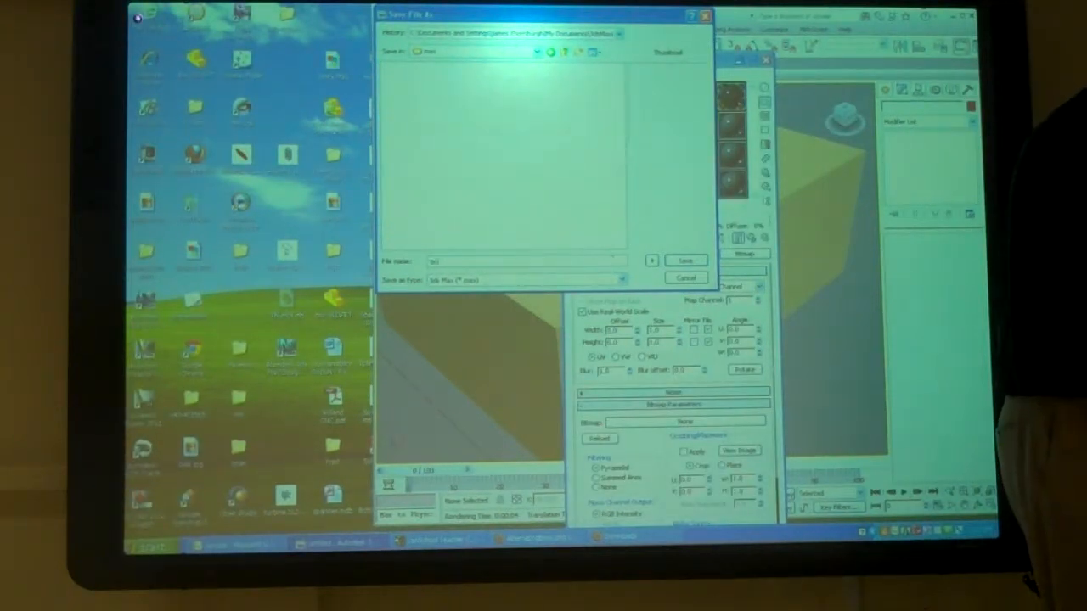
pyautogui.click(686, 278)
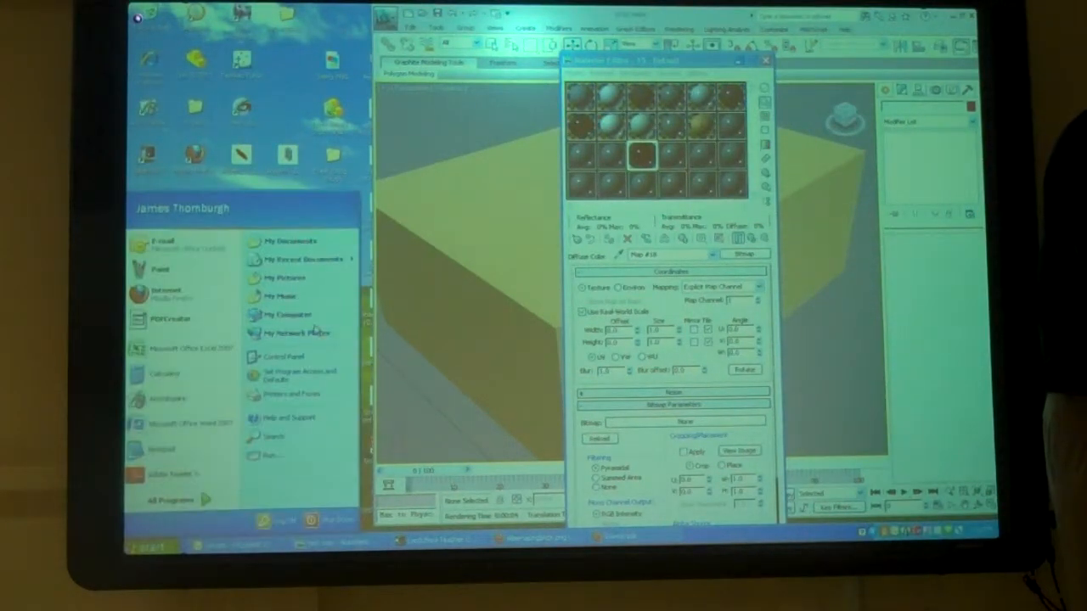
pyautogui.moveTo(292, 241)
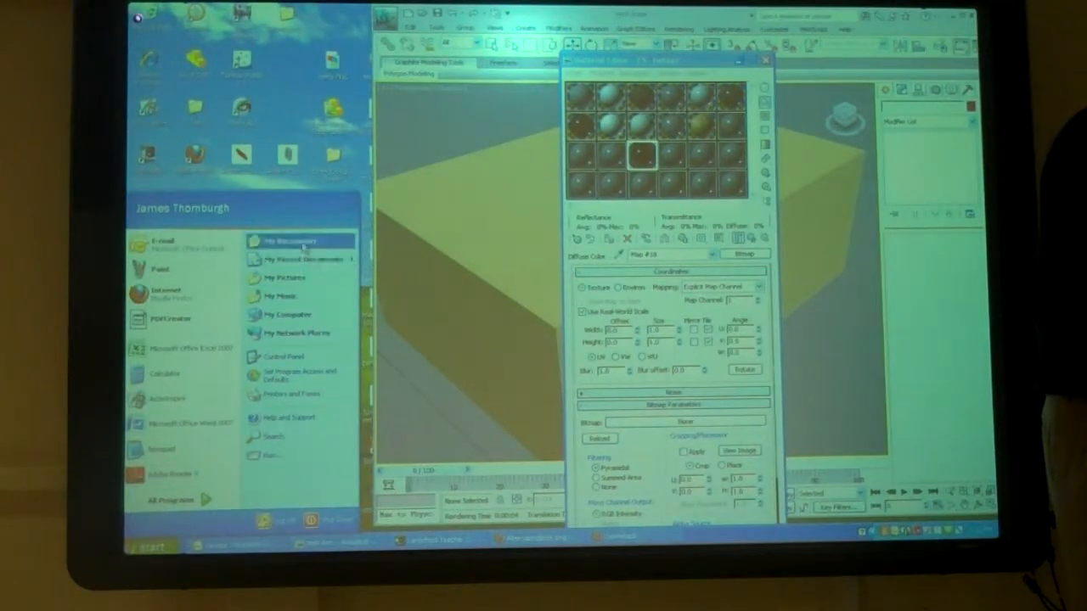
# Step: Browse the My Documents folder and its subfolders from the Start menu
pyautogui.click(285, 241)
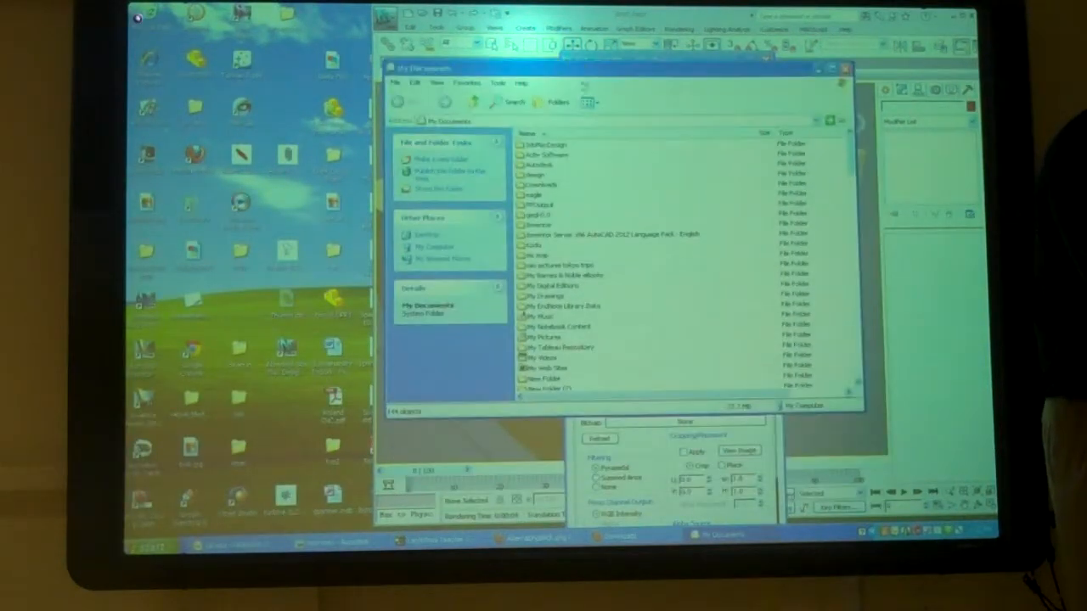
pyautogui.scroll(-3)
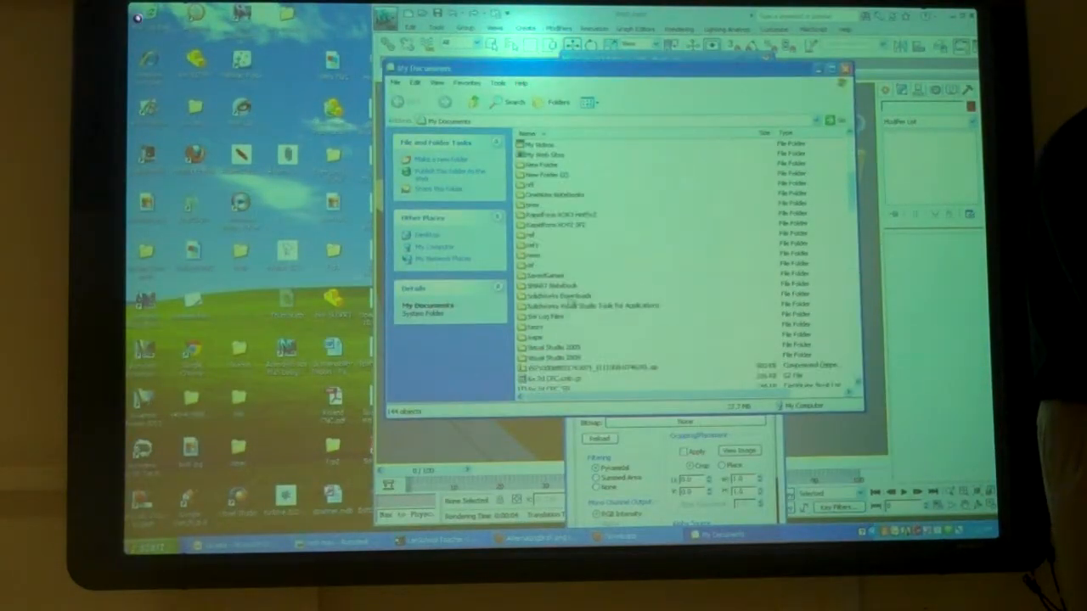
pyautogui.scroll(3)
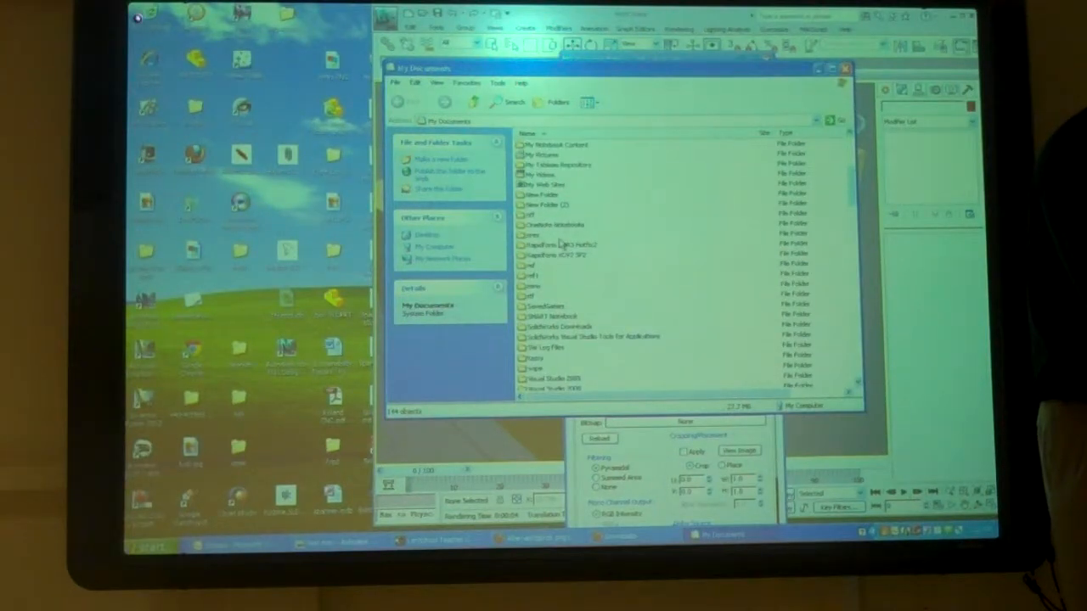
pyautogui.scroll(3)
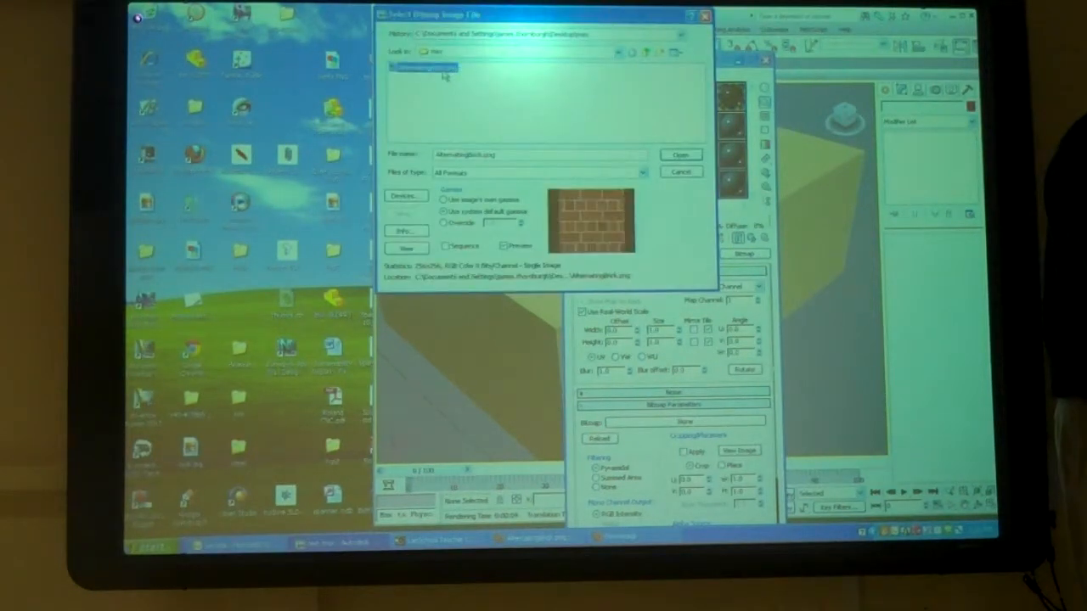
# Step: Assign the brick PNG as the Bitmap texture on the material's diffuse map
pyautogui.click(679, 154)
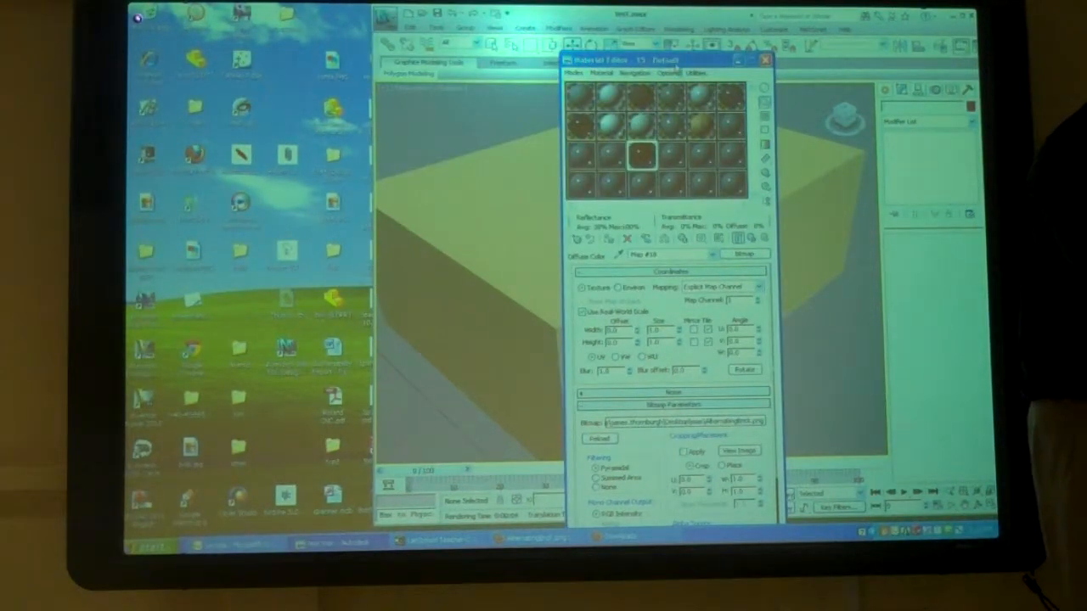
pyautogui.moveTo(662, 59); pyautogui.dragTo(727, 37)
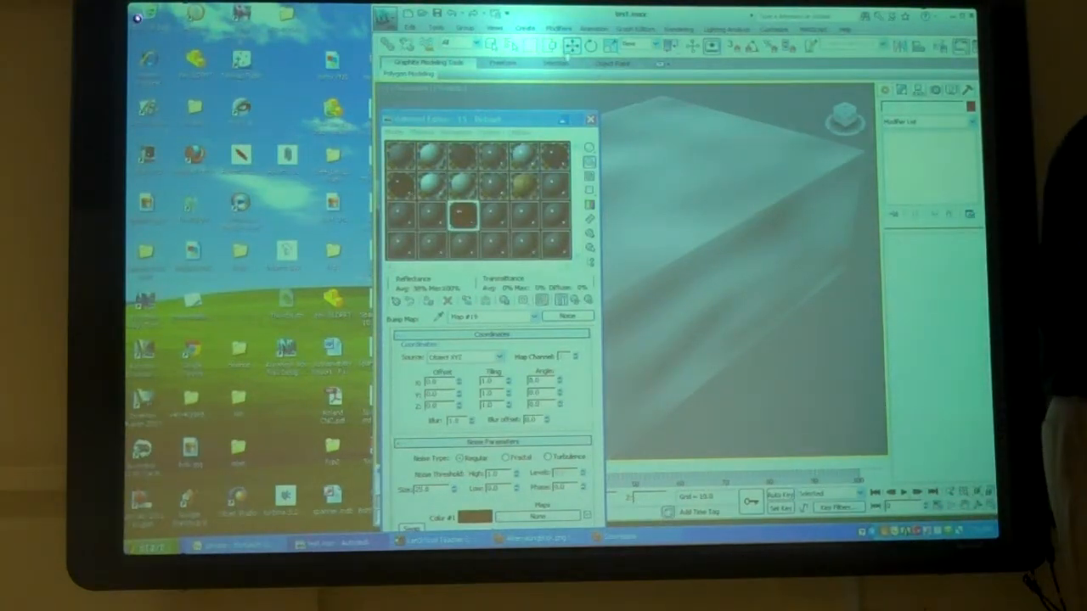
# Step: Bring up the Material/Map Browser from a map slot in the Material Editor
pyautogui.moveTo(484, 119); pyautogui.dragTo(519, 54)
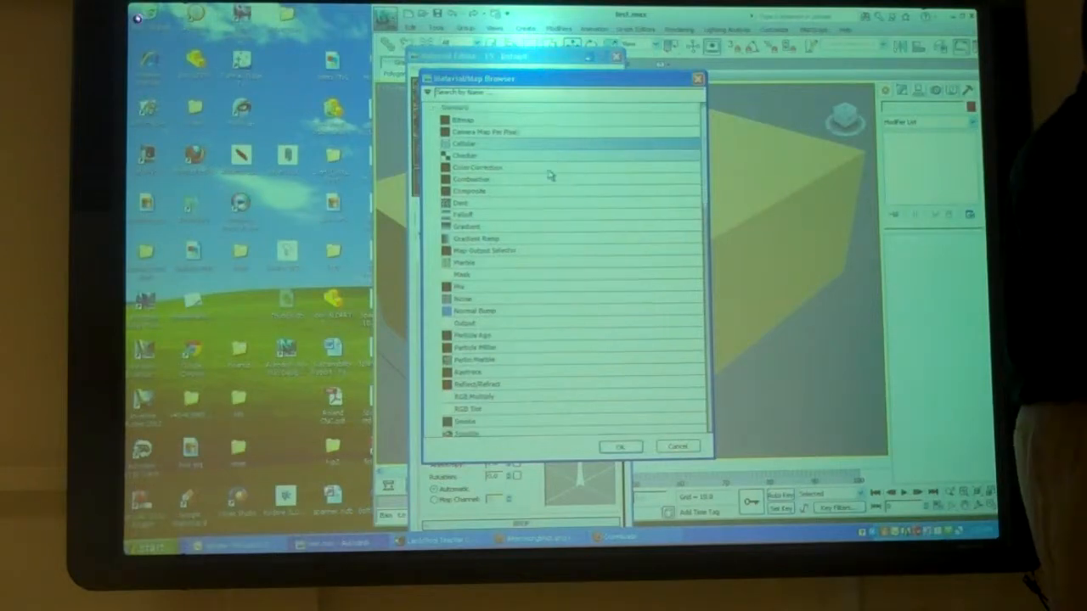
pyautogui.scroll(-3)
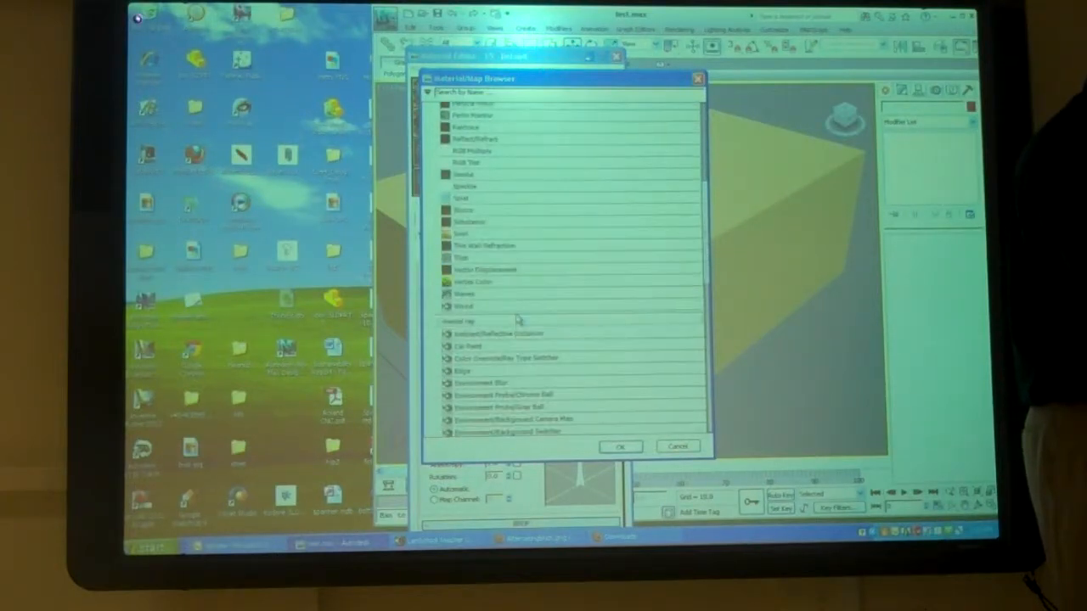
pyautogui.click(520, 305)
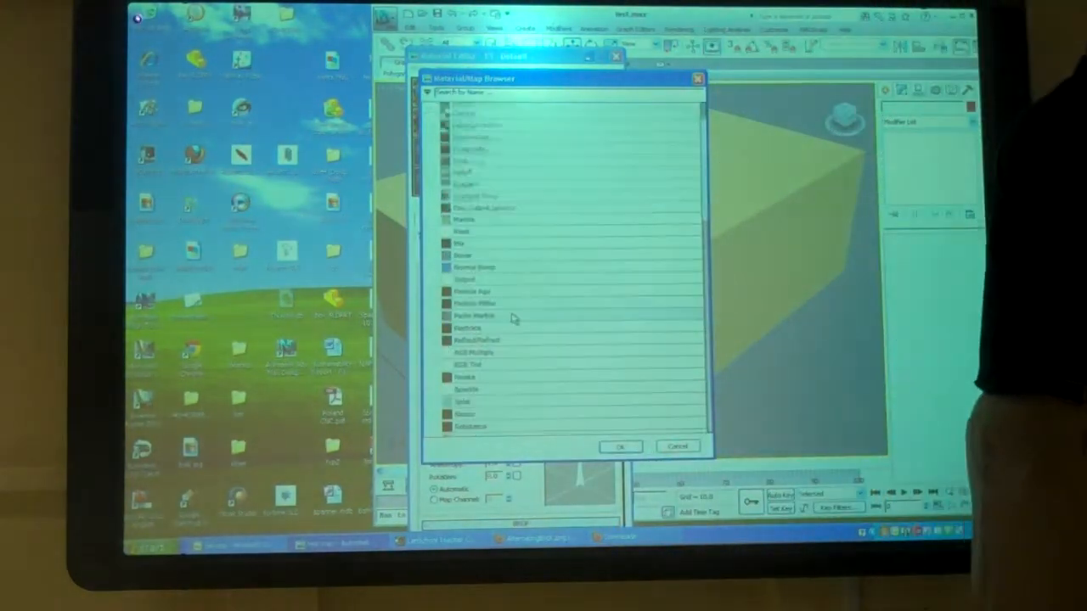
pyautogui.scroll(-3)
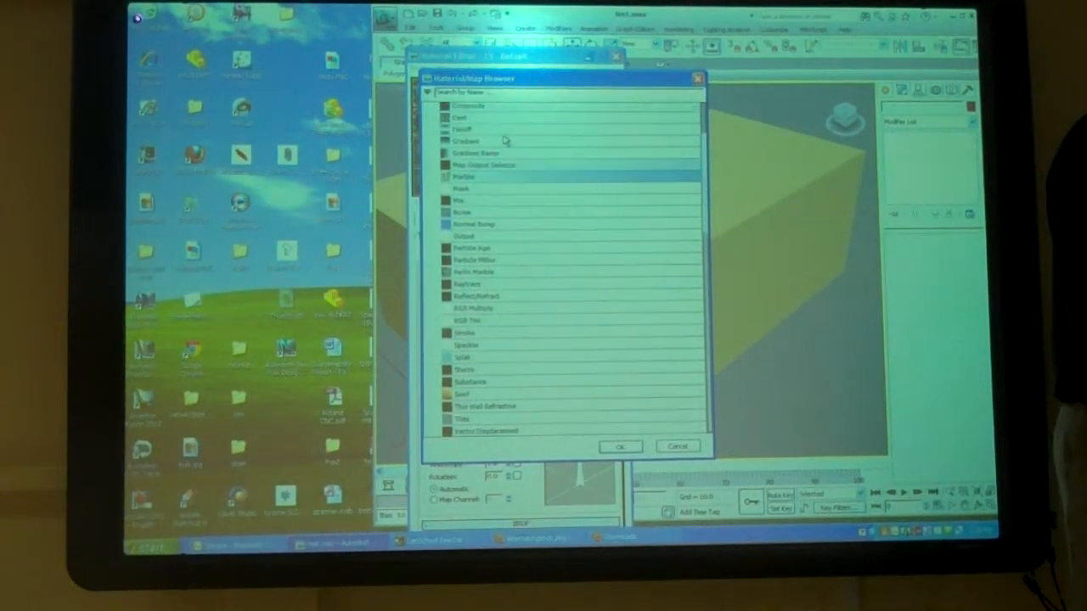
pyautogui.scroll(-3)
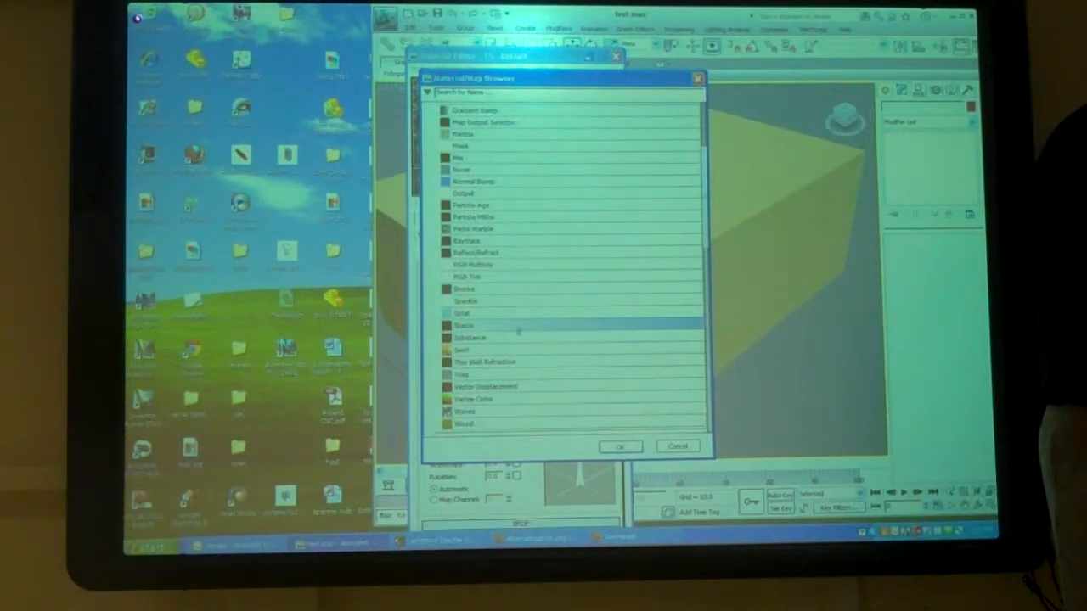
pyautogui.scroll(-3)
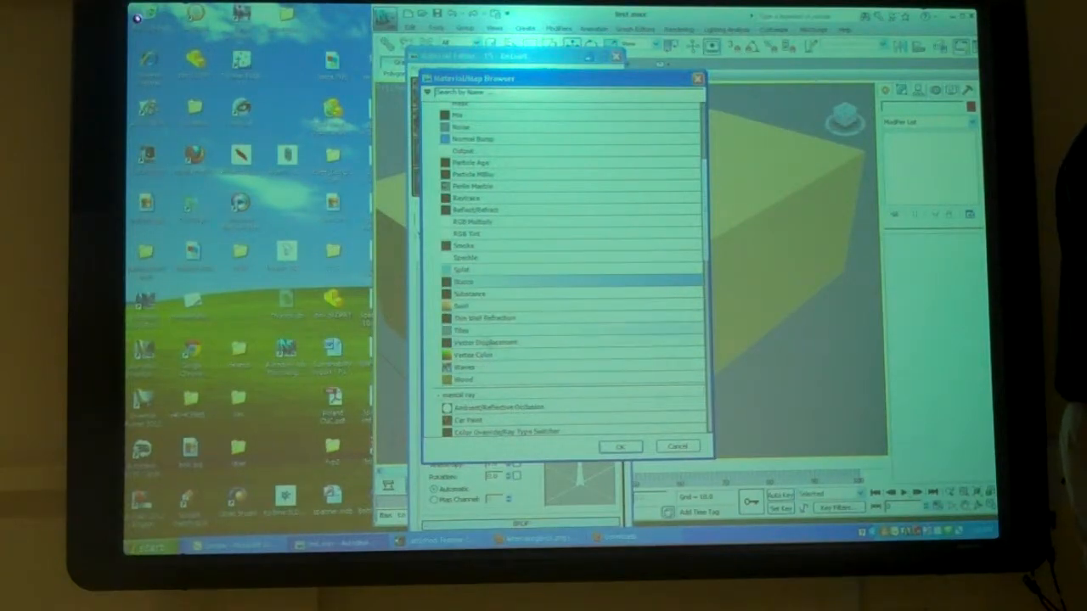
pyautogui.scroll(3)
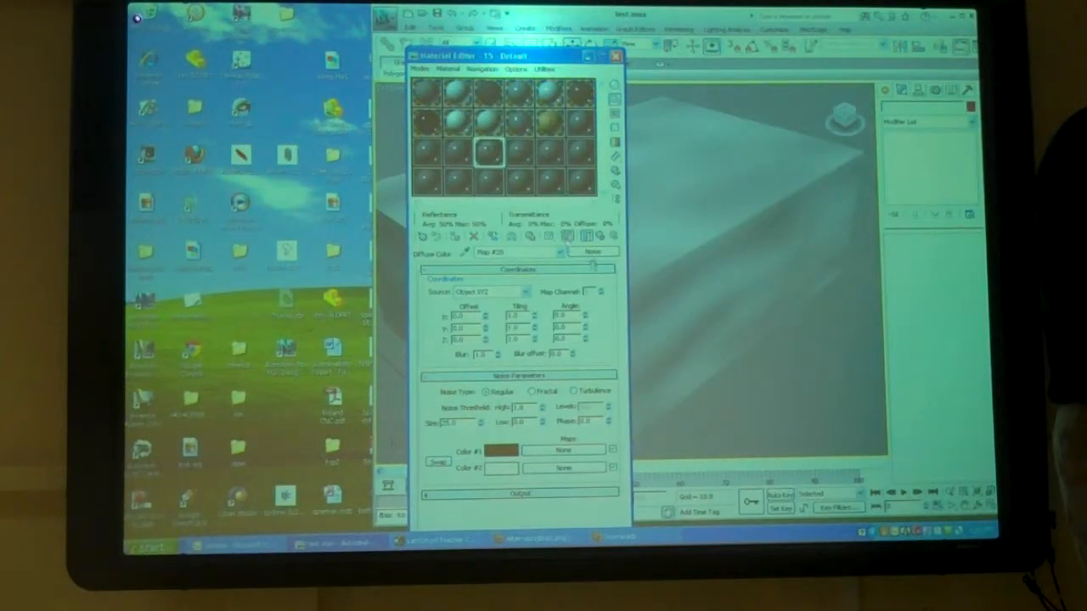
# Step: Assign a Noise map to the Diffuse slot and adjust its Noise Parameters
pyautogui.moveTo(510, 54); pyautogui.dragTo(382, 115)
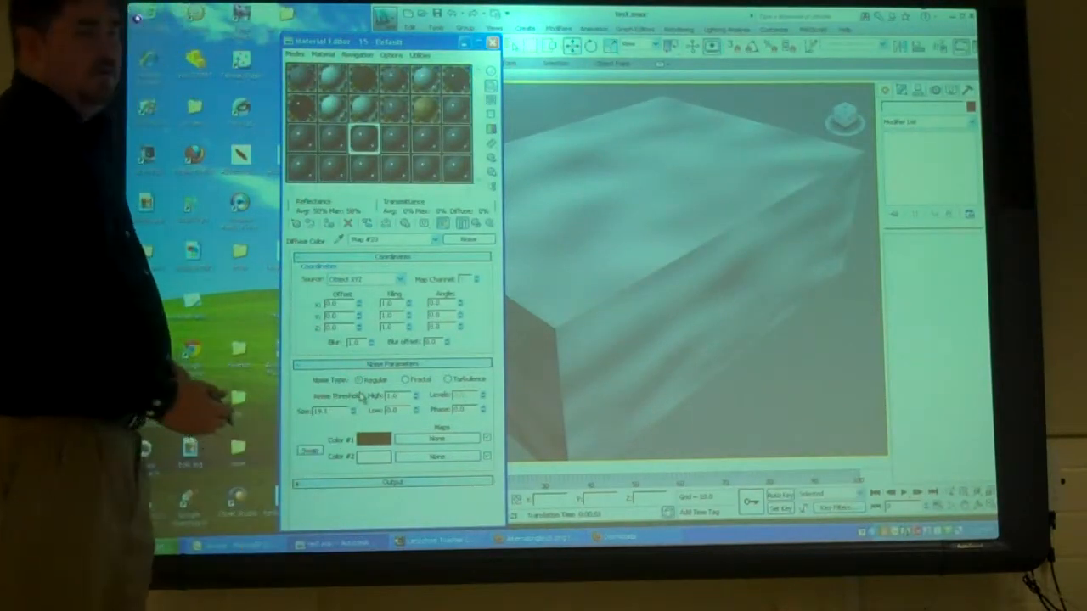
pyautogui.click(439, 438)
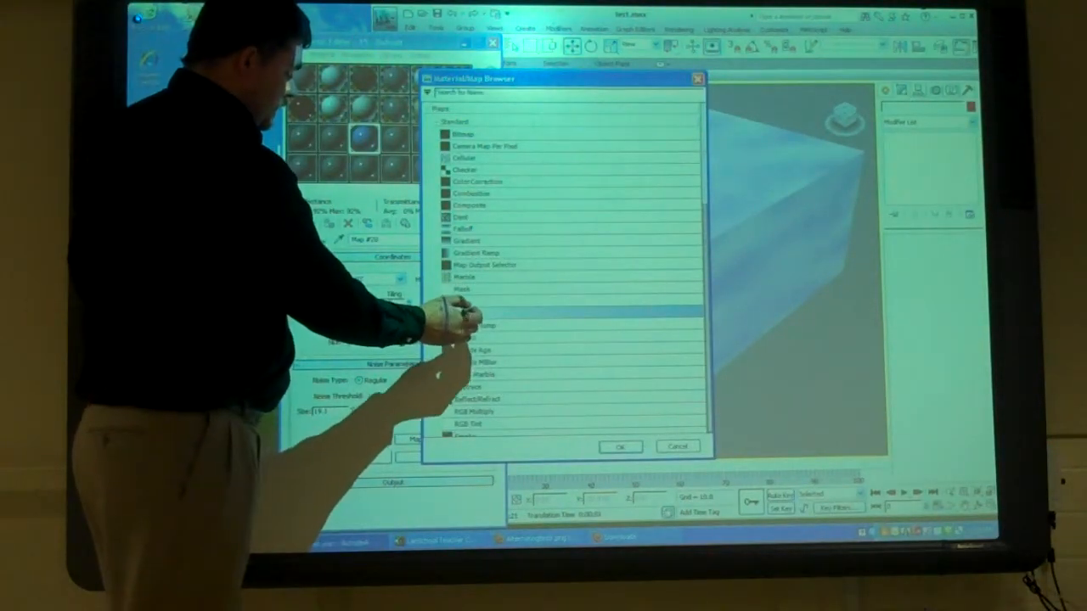
# Step: Set the Noise map's Color #1 and Color #2 to blue shades and re-render the box
pyautogui.click(620, 447)
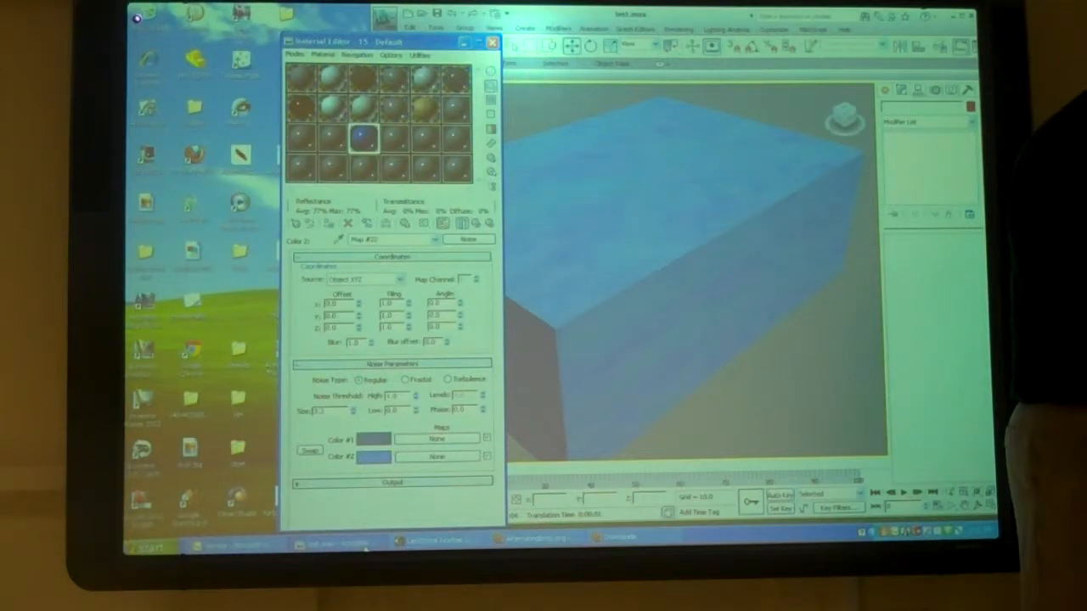
pyautogui.click(491, 43)
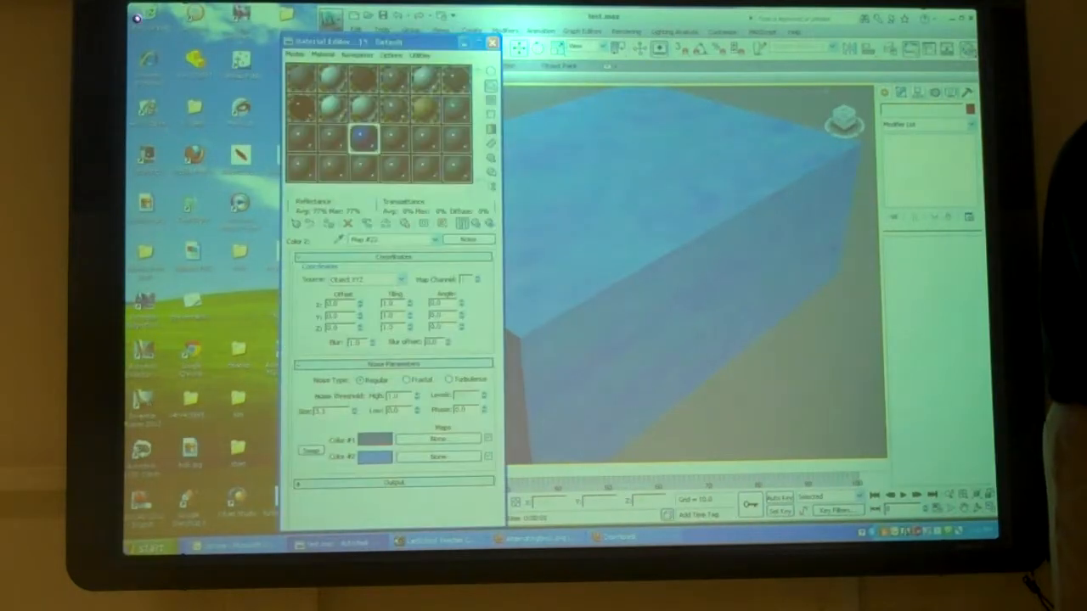
pyautogui.click(373, 438)
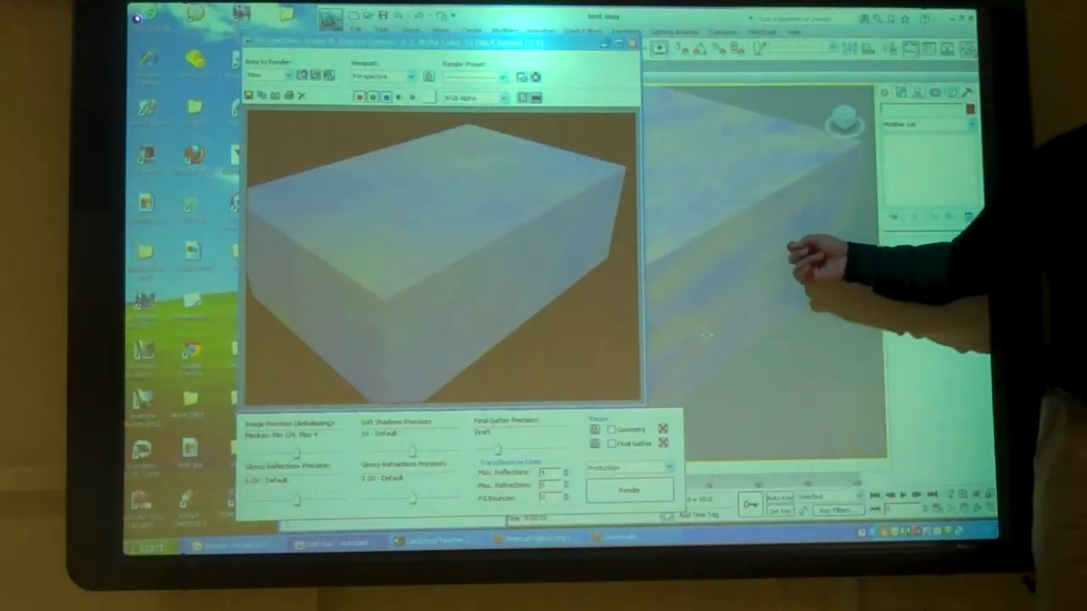
pyautogui.moveTo(815, 254)
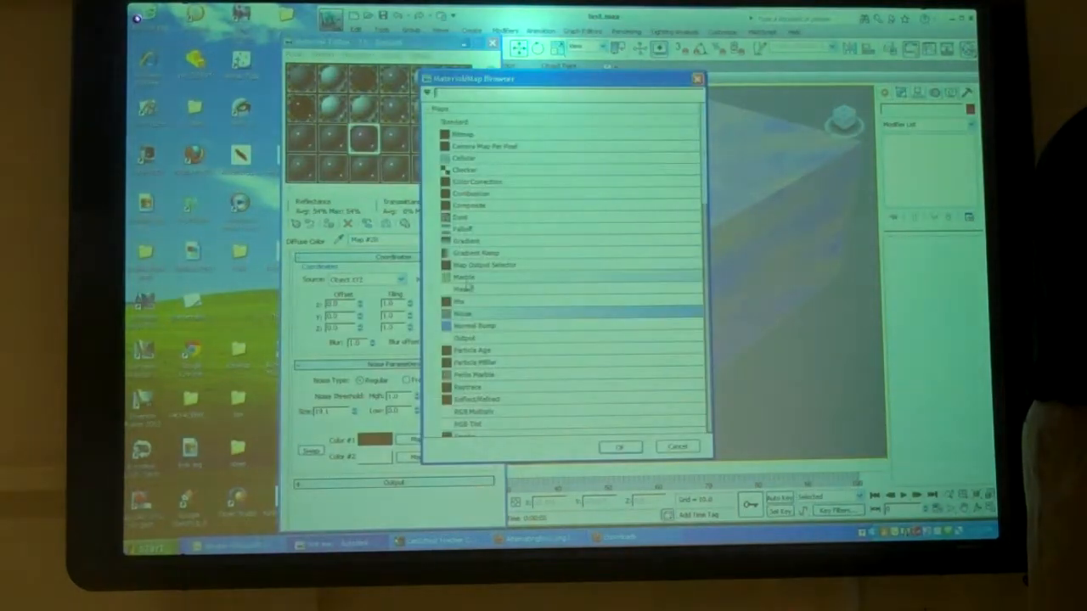
# Step: Swap the box's map for a new type from the browser and confirm the Replace Map prompt
pyautogui.scroll(-3)
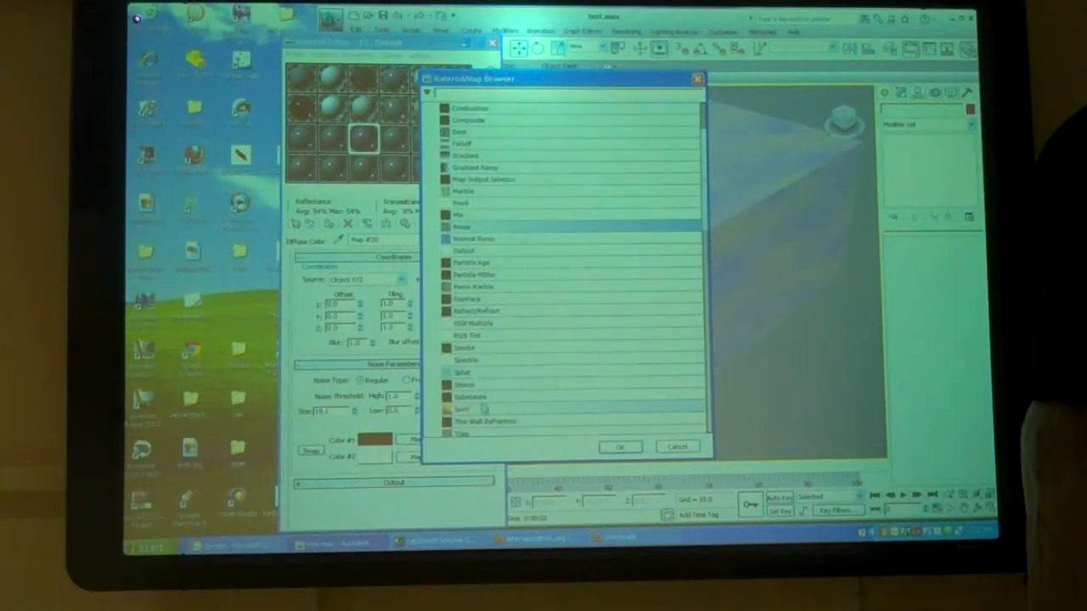
pyautogui.click(620, 445)
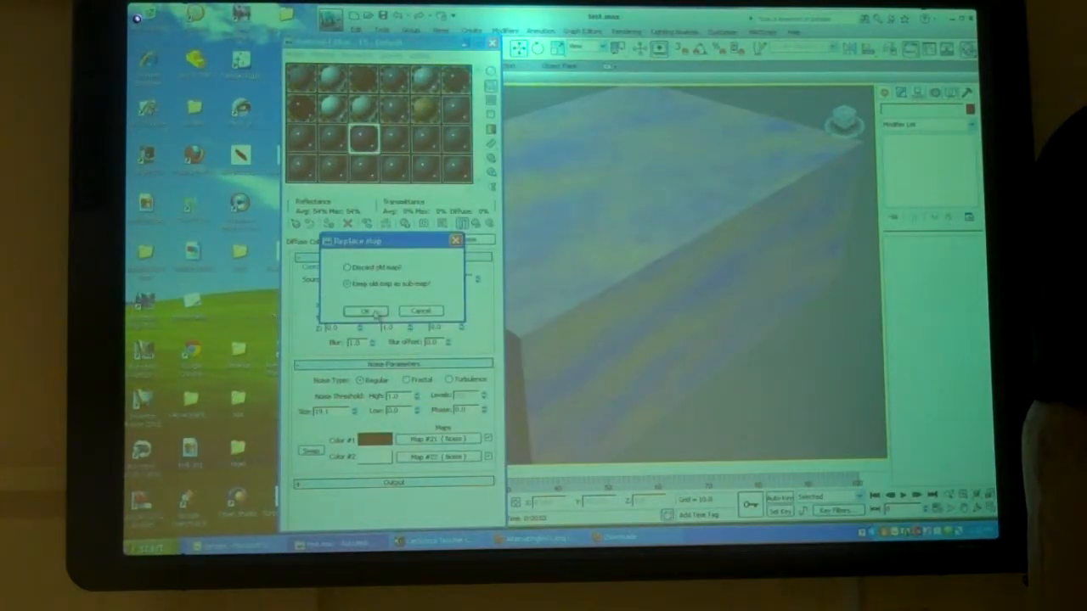
pyautogui.click(366, 311)
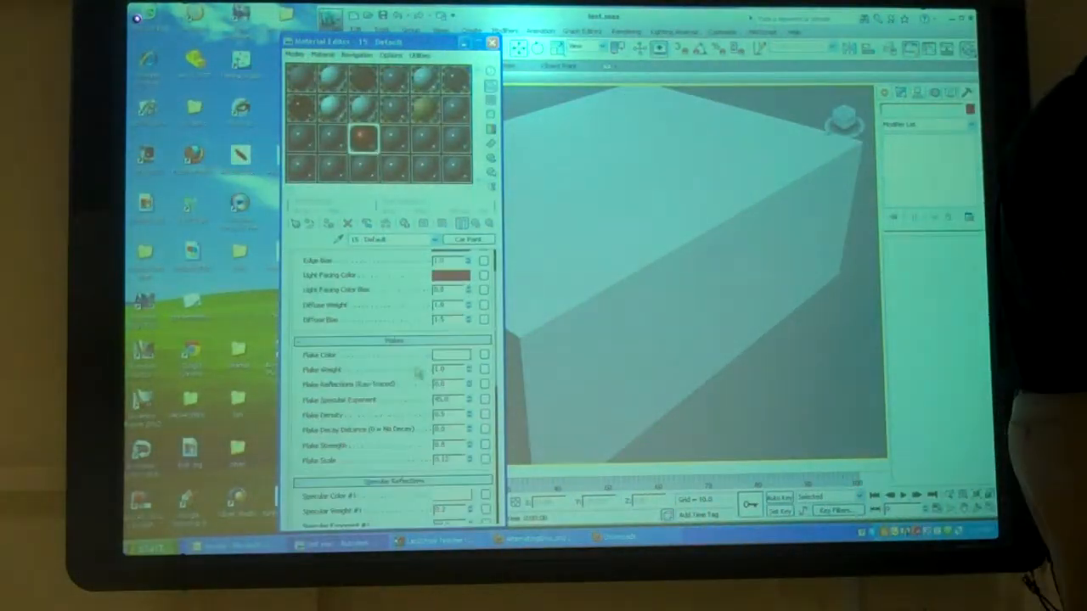
pyautogui.scroll(-3)
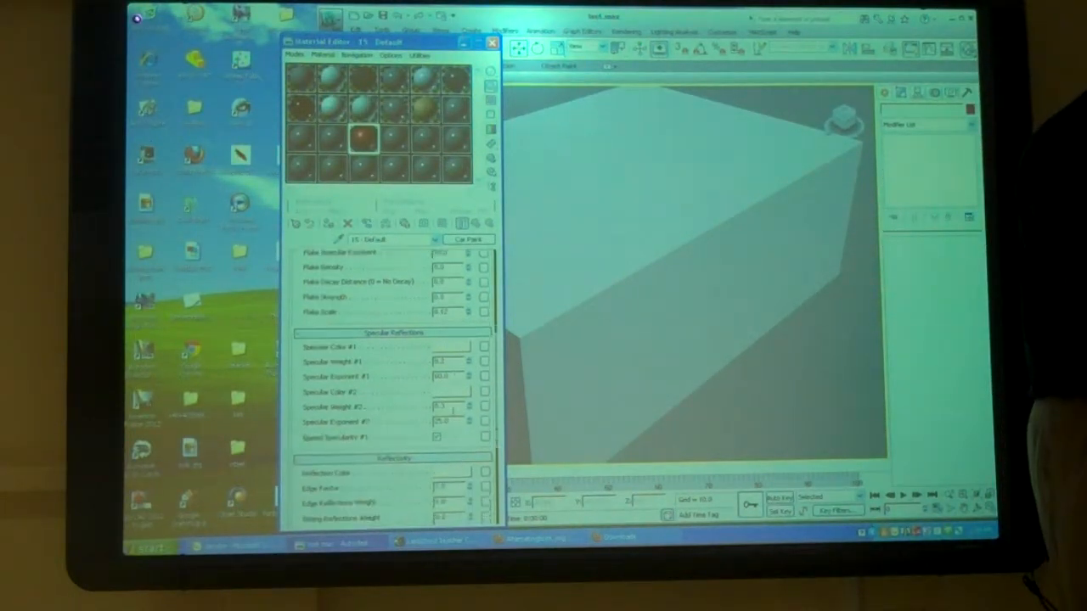
pyautogui.scroll(-3)
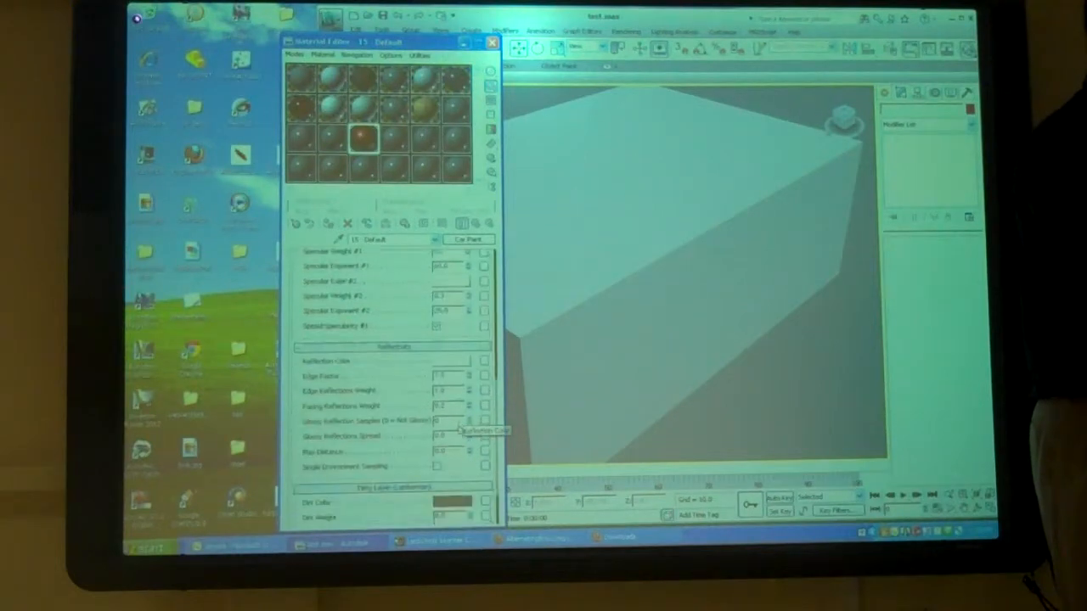
pyautogui.scroll(-3)
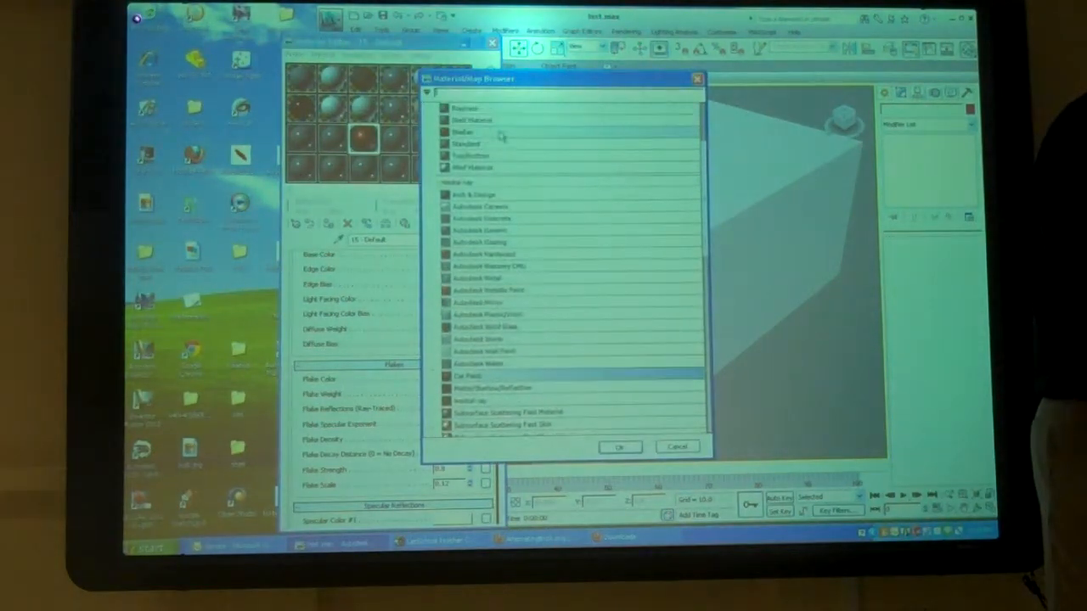
# Step: Make the sample slot a Standard material and expand its empty Maps rollout
pyautogui.scroll(3)
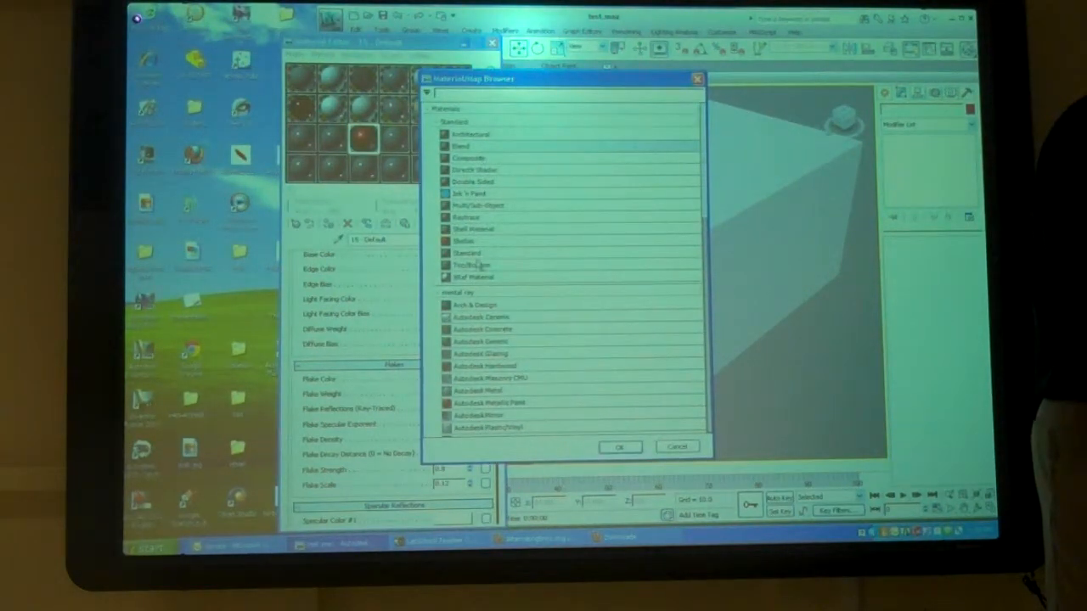
pyautogui.click(620, 447)
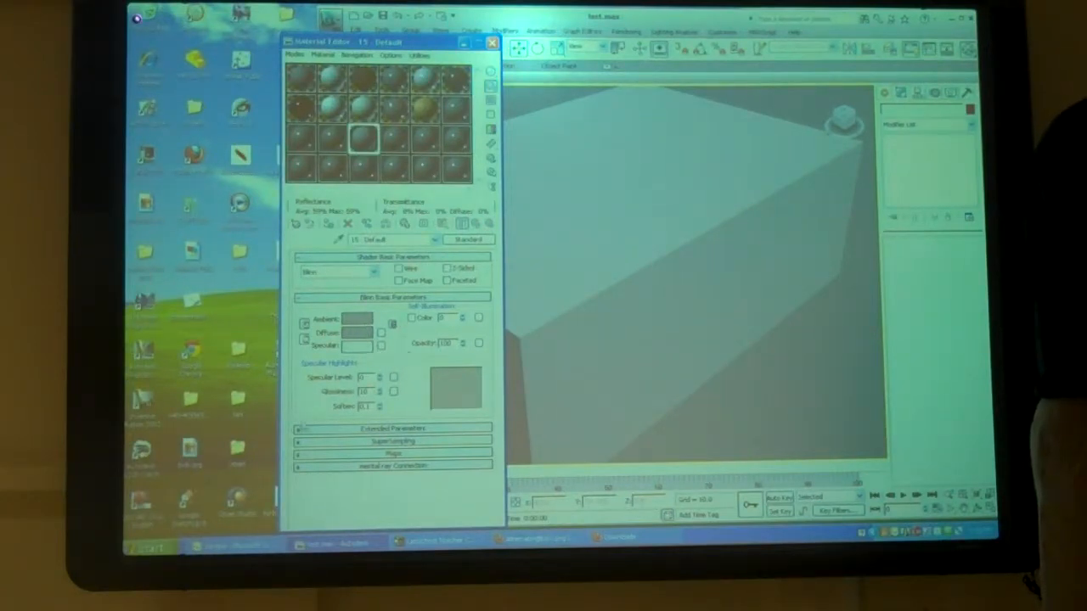
pyautogui.click(390, 445)
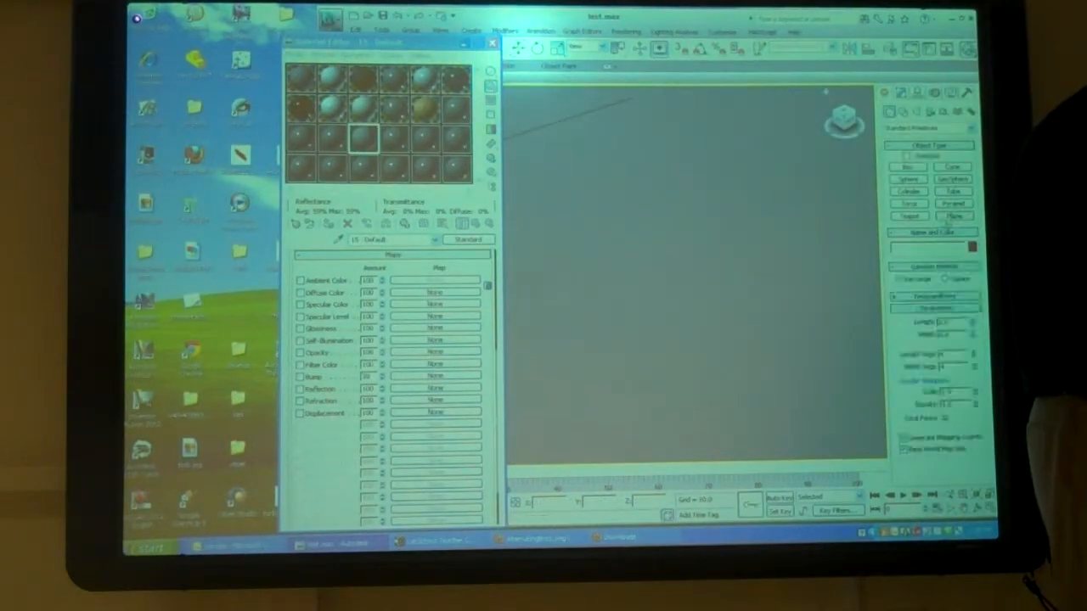
# Step: Put a map in the Displacement slot, then choose a different map type for it
pyautogui.click(954, 216)
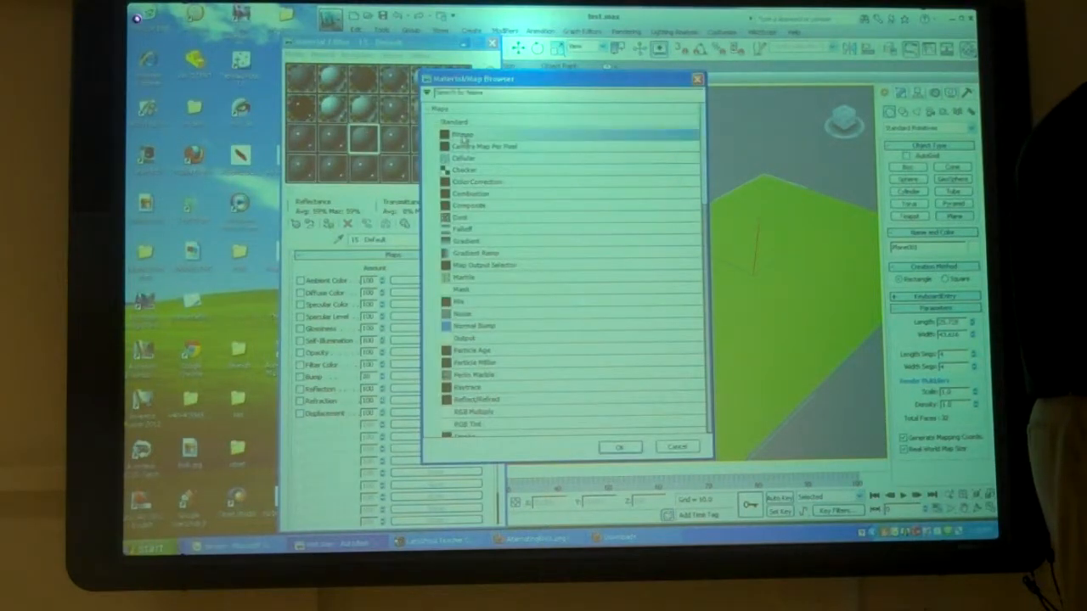
pyautogui.click(619, 447)
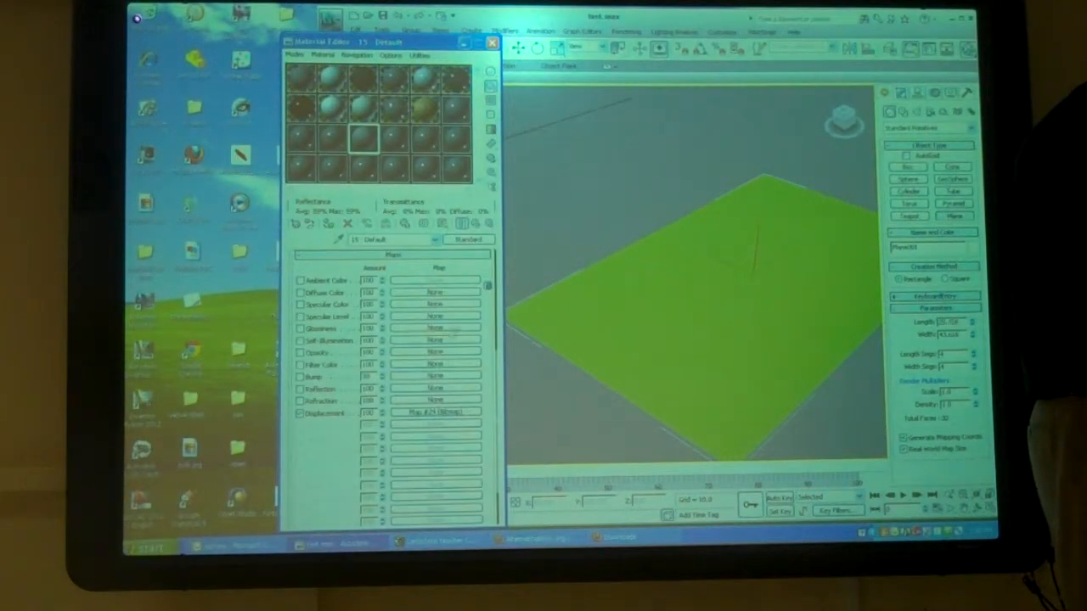
pyautogui.click(435, 412)
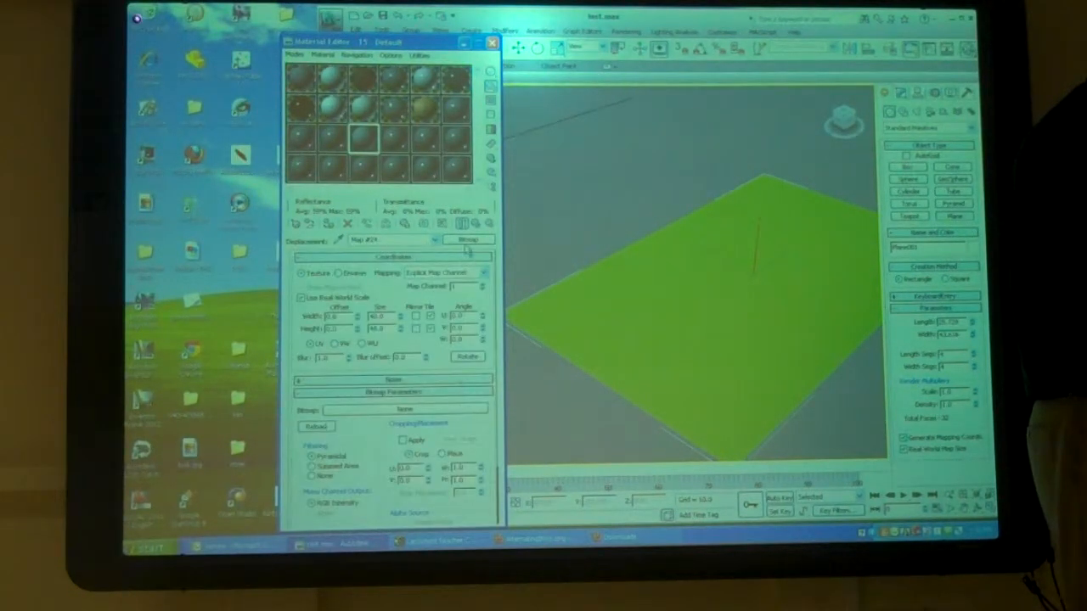
pyautogui.click(469, 241)
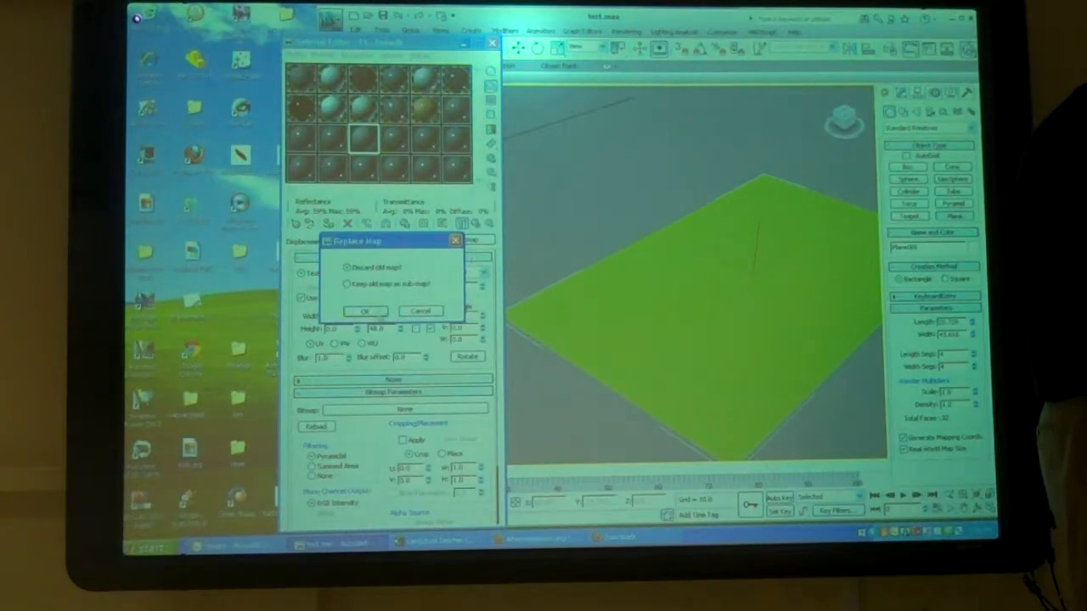
# Step: Replace the displacement with a Gradient Ramp, adjust a colour flag and choose another Interpolation
pyautogui.click(365, 311)
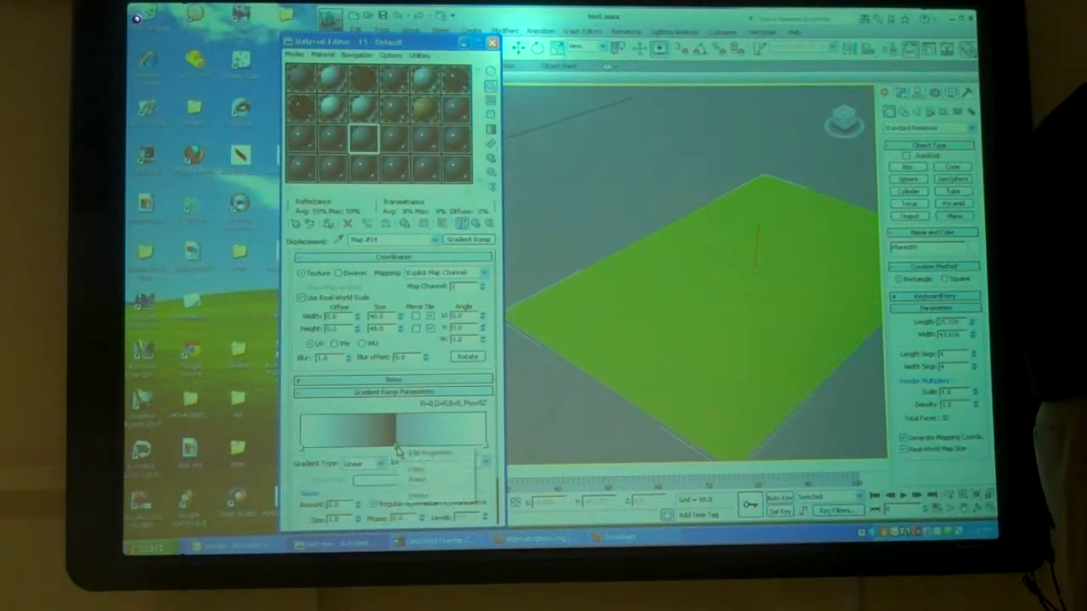
pyautogui.click(394, 390)
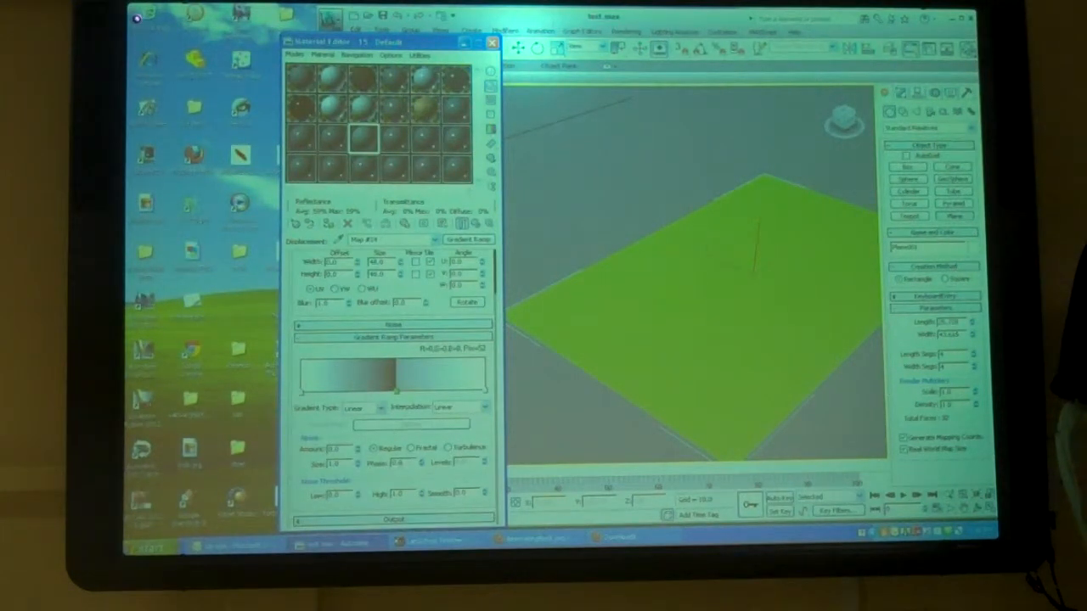
pyautogui.click(483, 408)
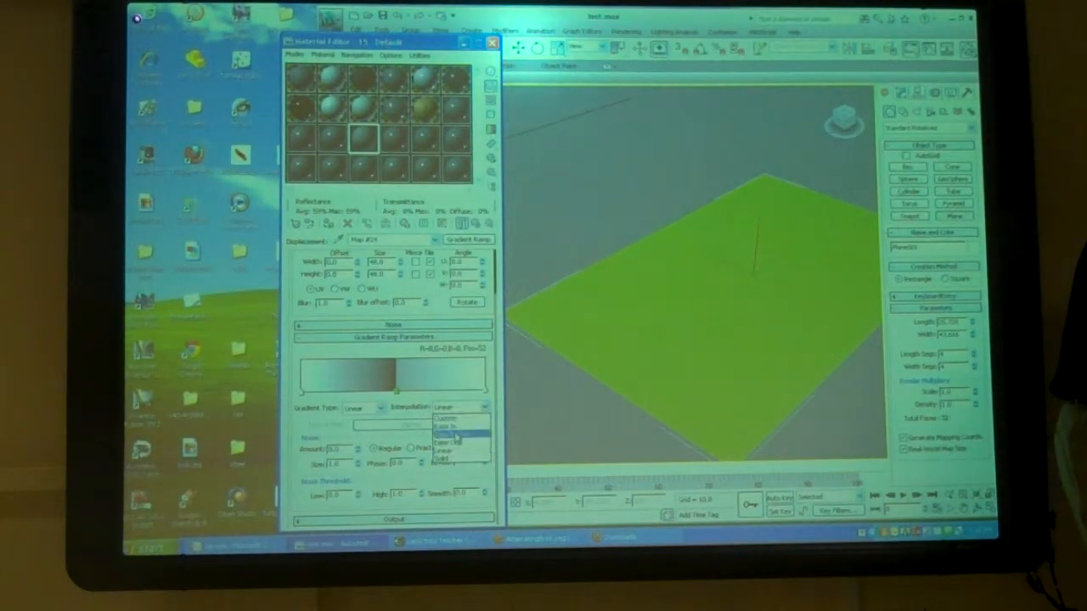
pyautogui.click(445, 435)
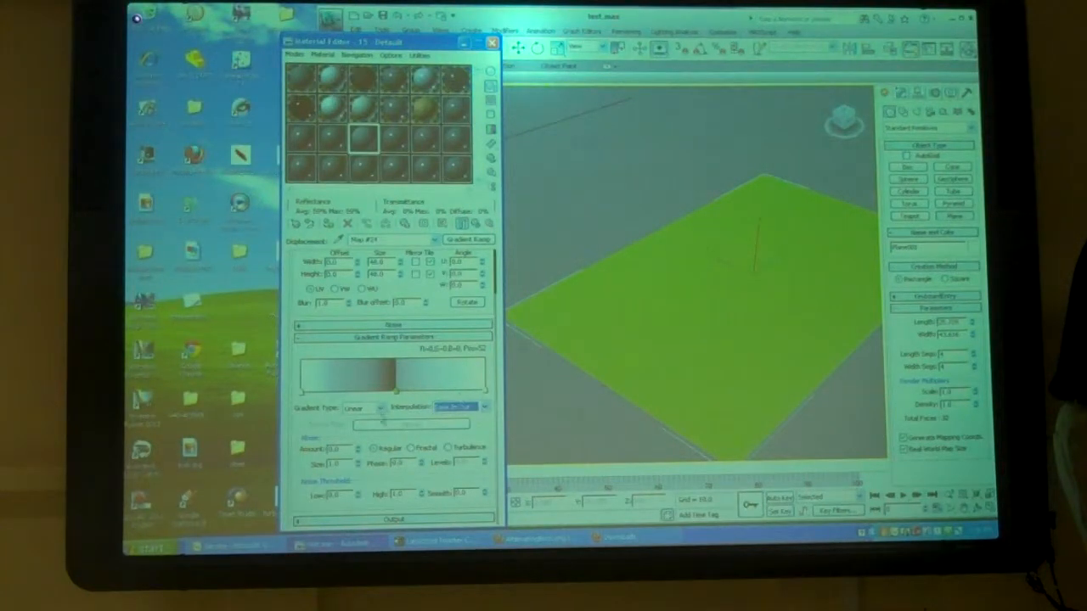
pyautogui.click(455, 407)
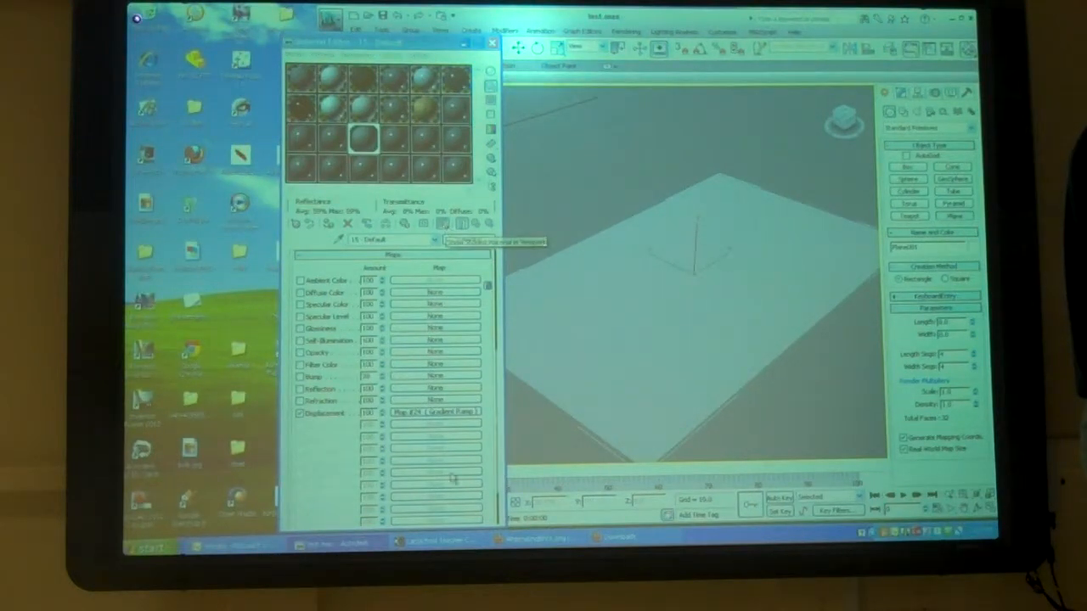
# Step: Render the perspective view to see the plane folded by the gradient displacement
pyautogui.click(435, 415)
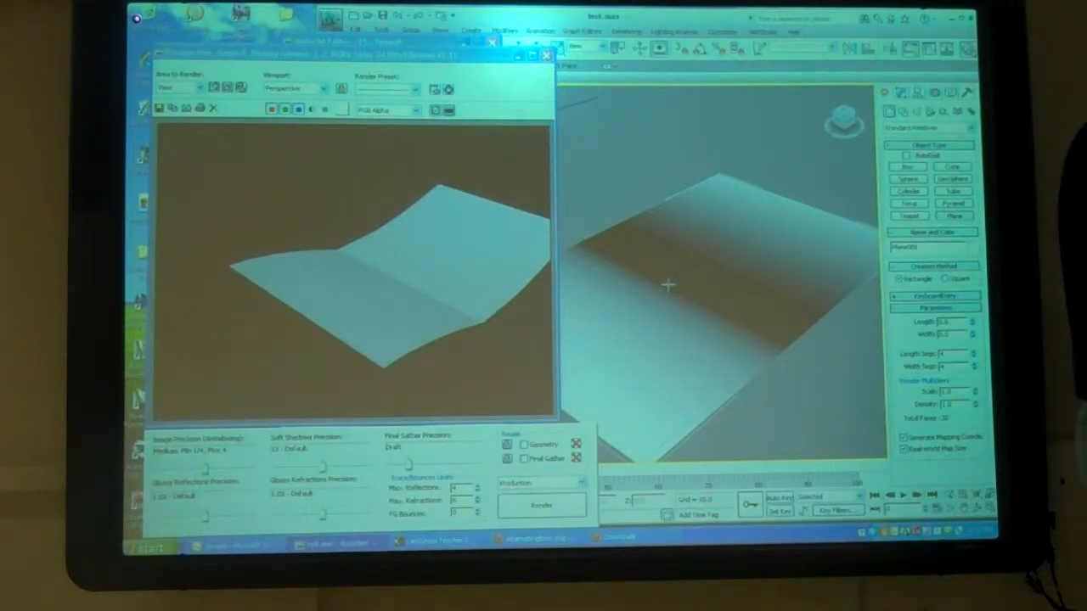
pyautogui.moveTo(432, 296)
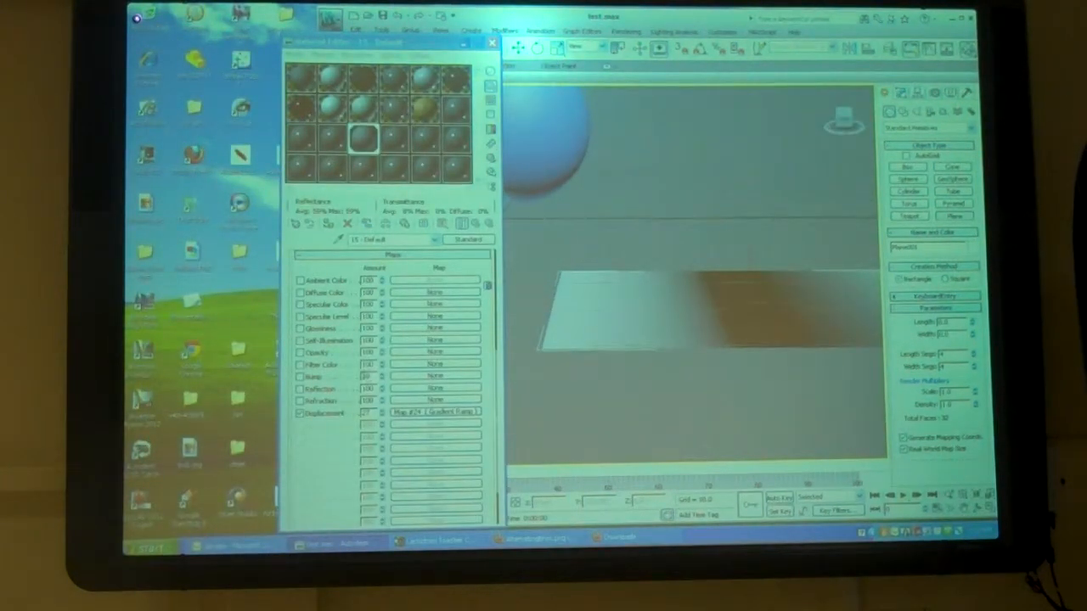
# Step: Add a Noise map to the Bump slot and switch it to a different Noise Type
pyautogui.click(435, 413)
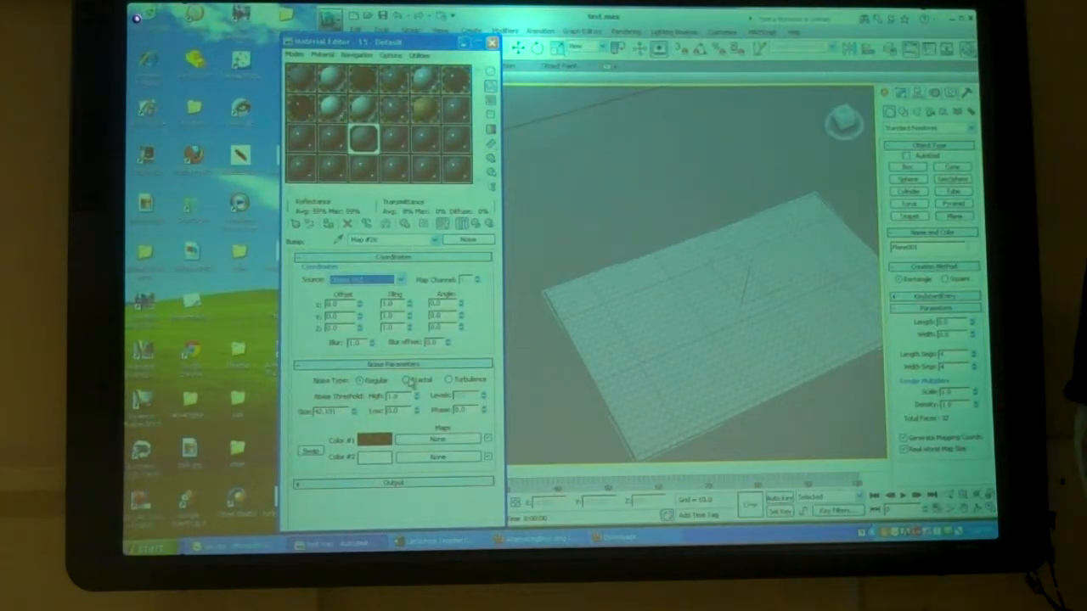
pyautogui.click(408, 380)
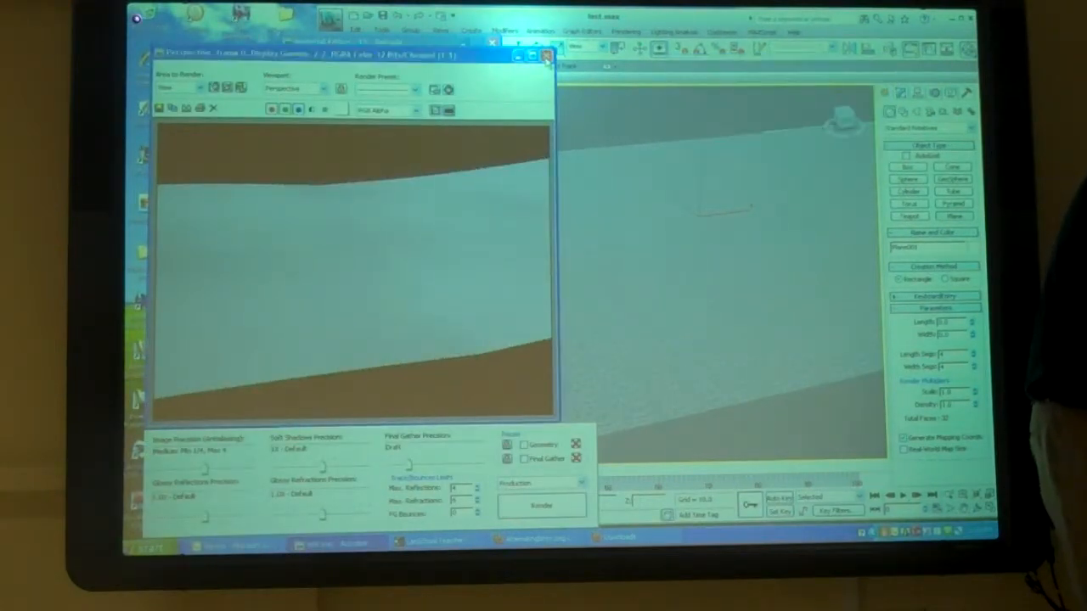
# Step: Render the bumped plane, then choose Bitmap for the Opacity slot to reach the image file chooser
pyautogui.click(547, 54)
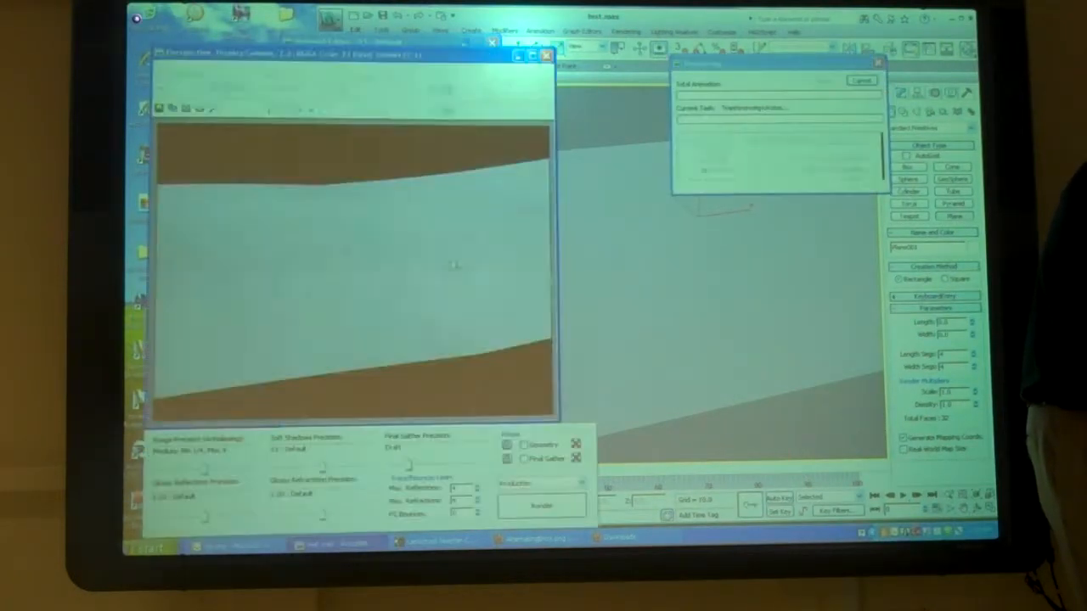
pyautogui.click(540, 506)
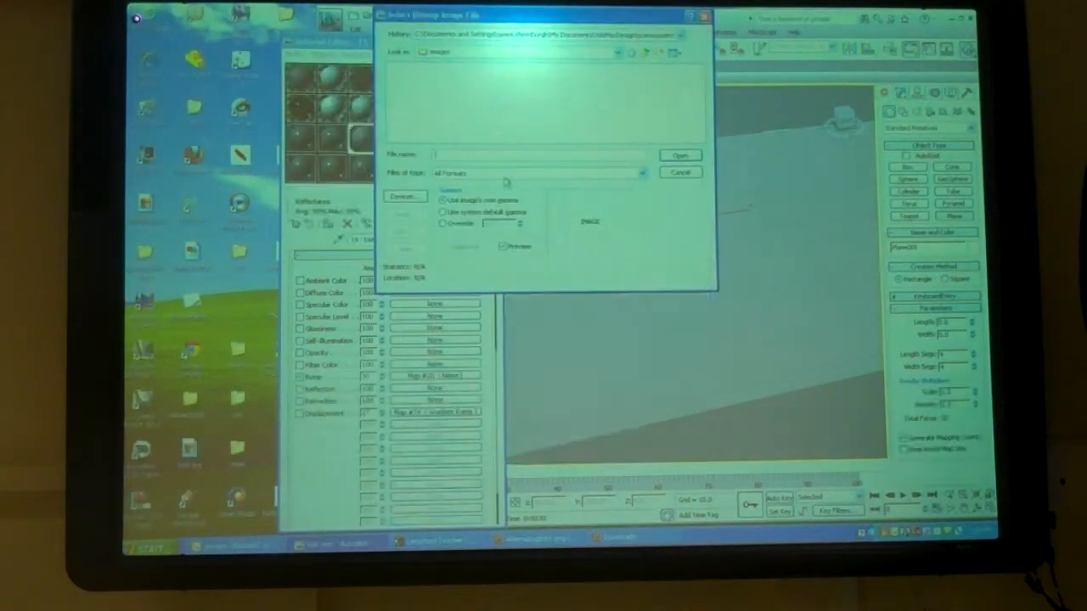
# Step: Load an image from the textures folder as the opacity map, giving the plane striped see-through holes
pyautogui.click(642, 51)
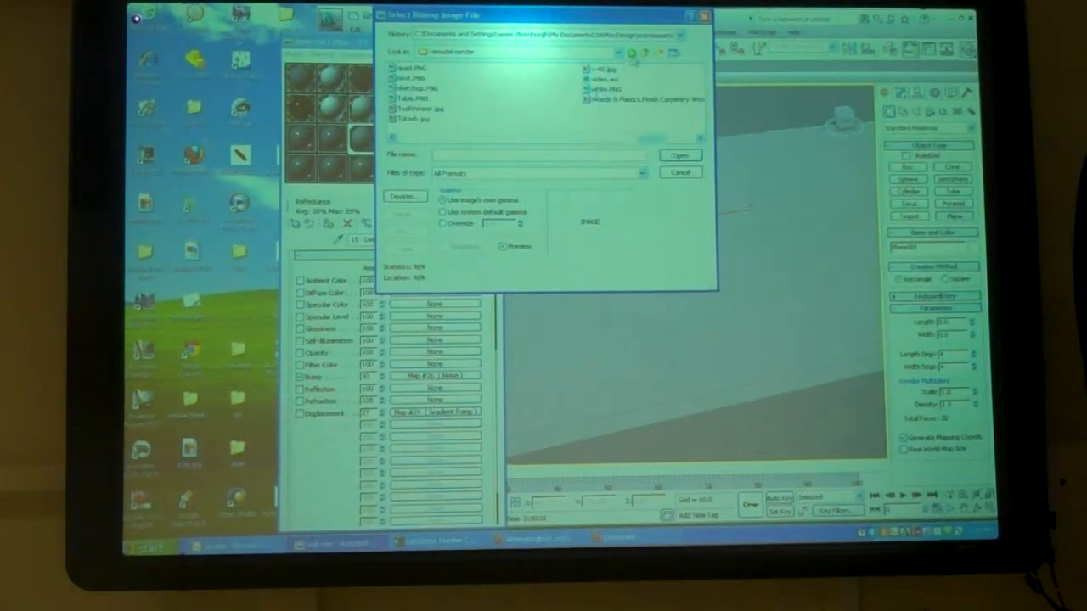
pyautogui.click(673, 51)
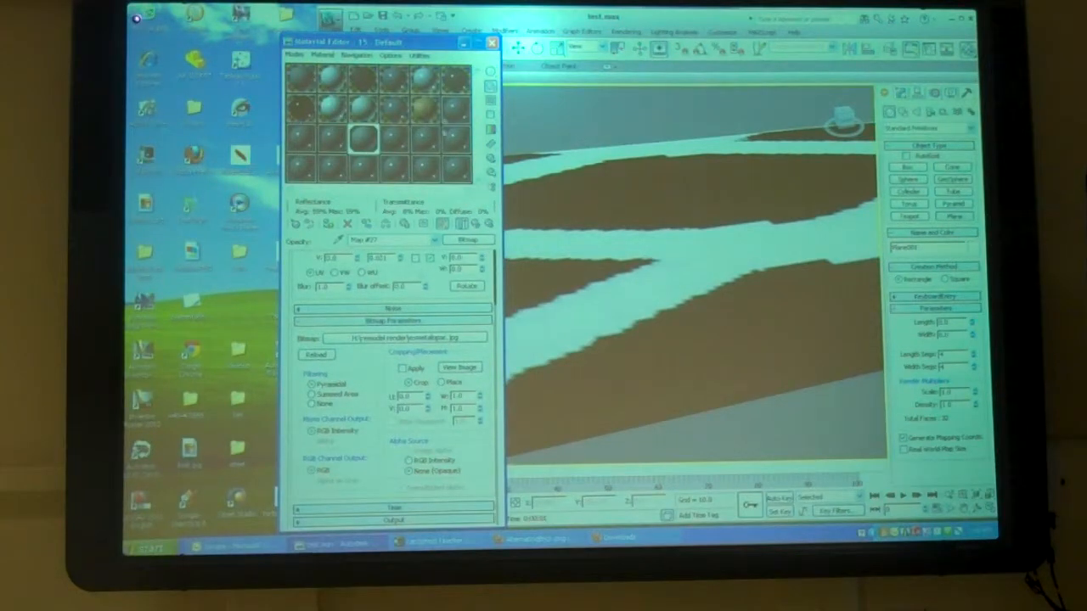
pyautogui.click(491, 42)
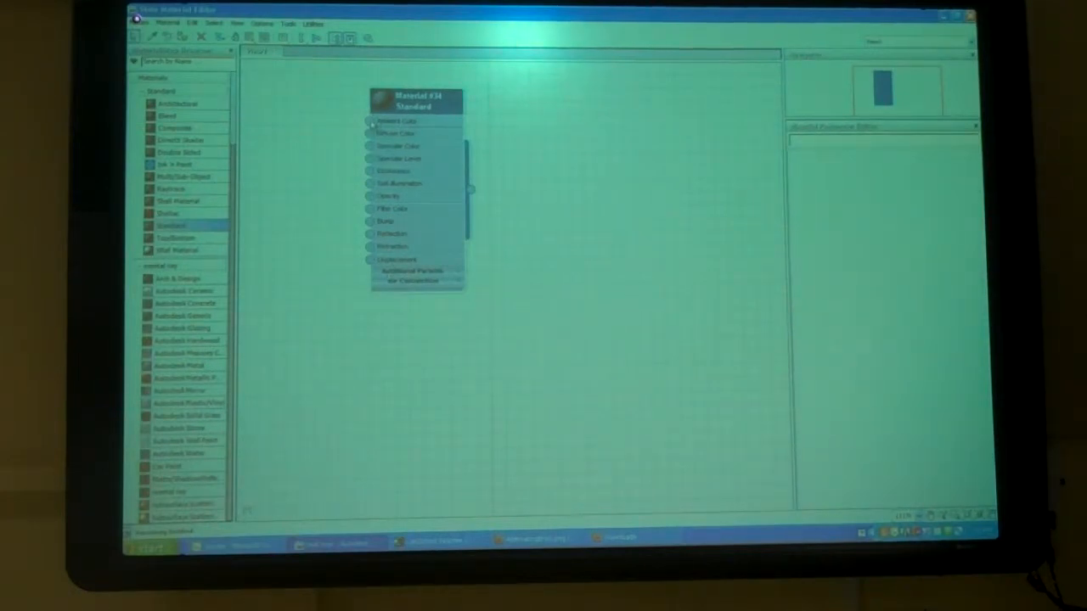
# Step: Drag from a material socket in the Slate editor to wire in a new Noise map node
pyautogui.moveTo(417, 96); pyautogui.dragTo(527, 116)
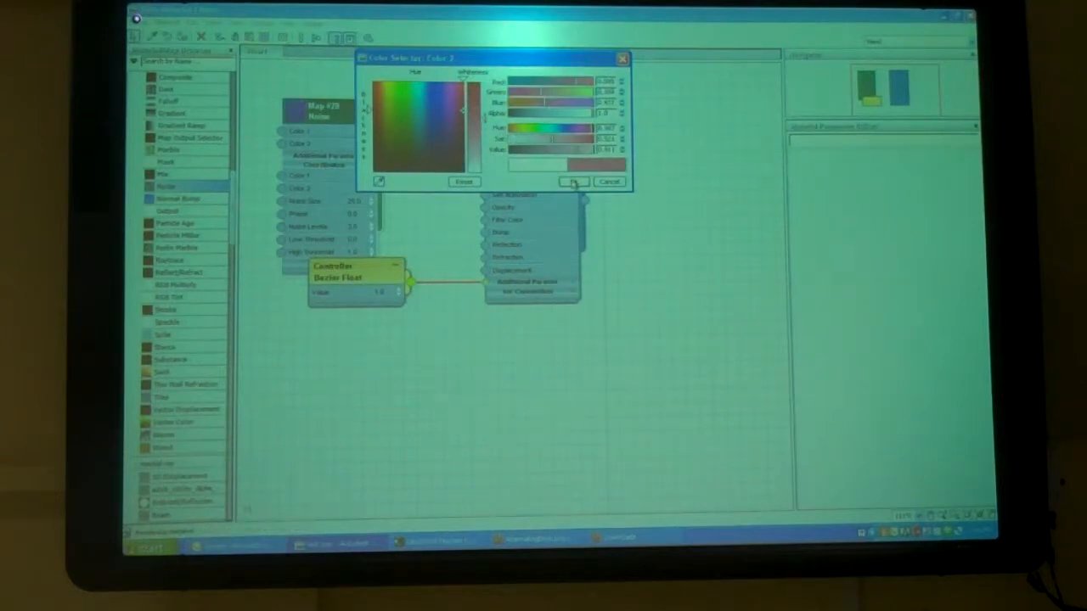
pyautogui.click(574, 182)
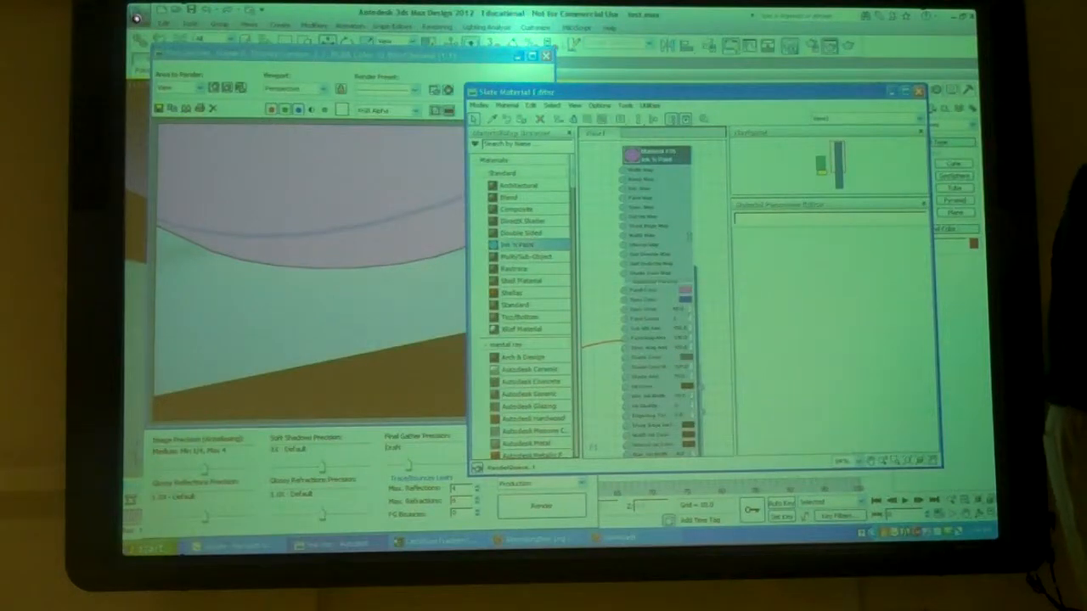
# Step: Switch from the Slate editor back to the Compact Material Editor via Modes
pyautogui.click(540, 506)
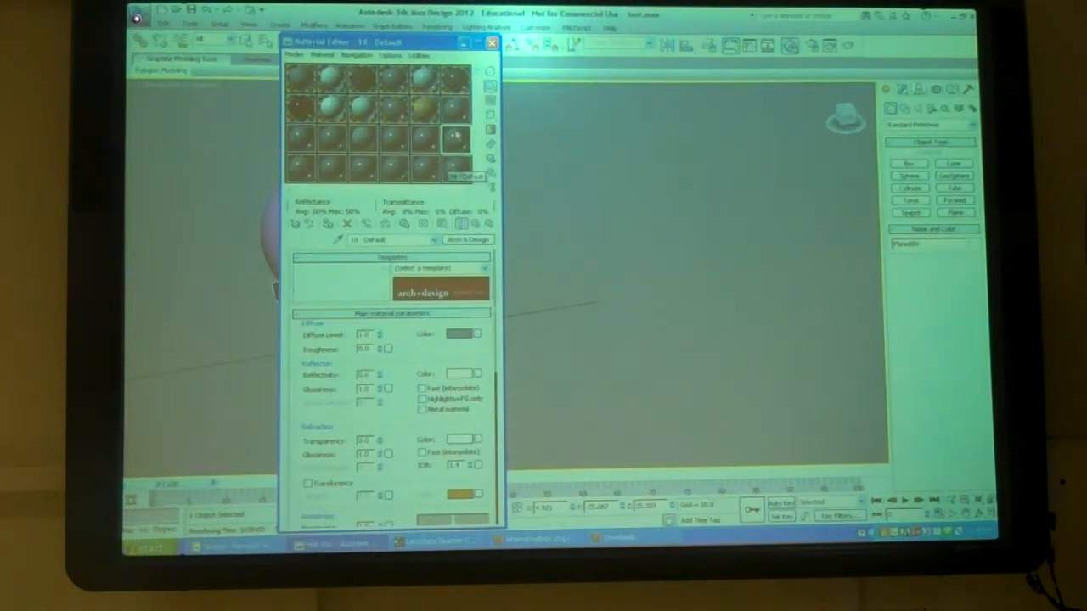
pyautogui.click(422, 144)
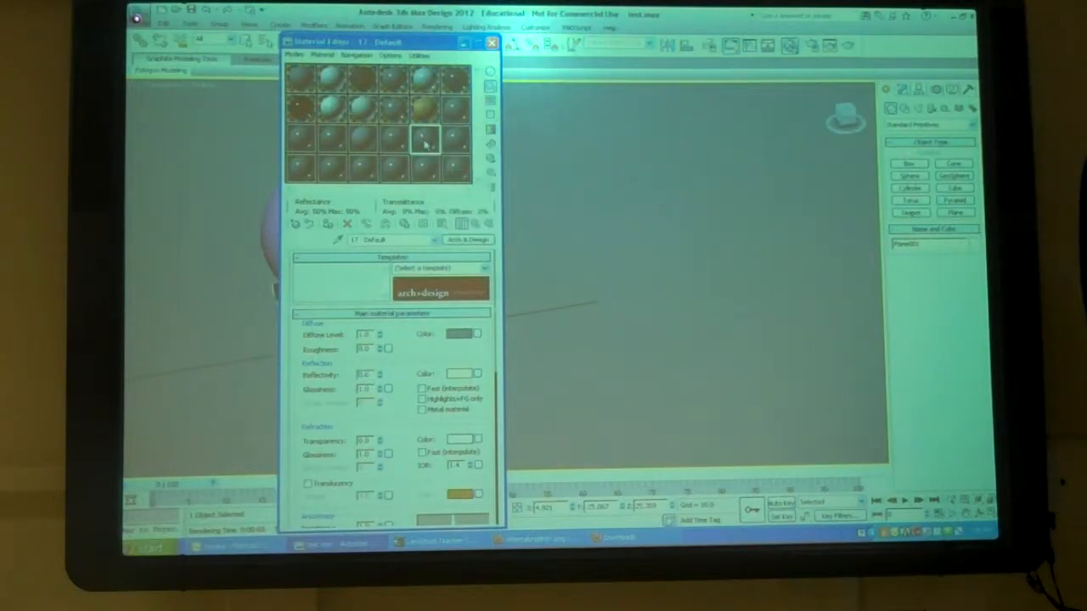
pyautogui.rightClick(426, 135)
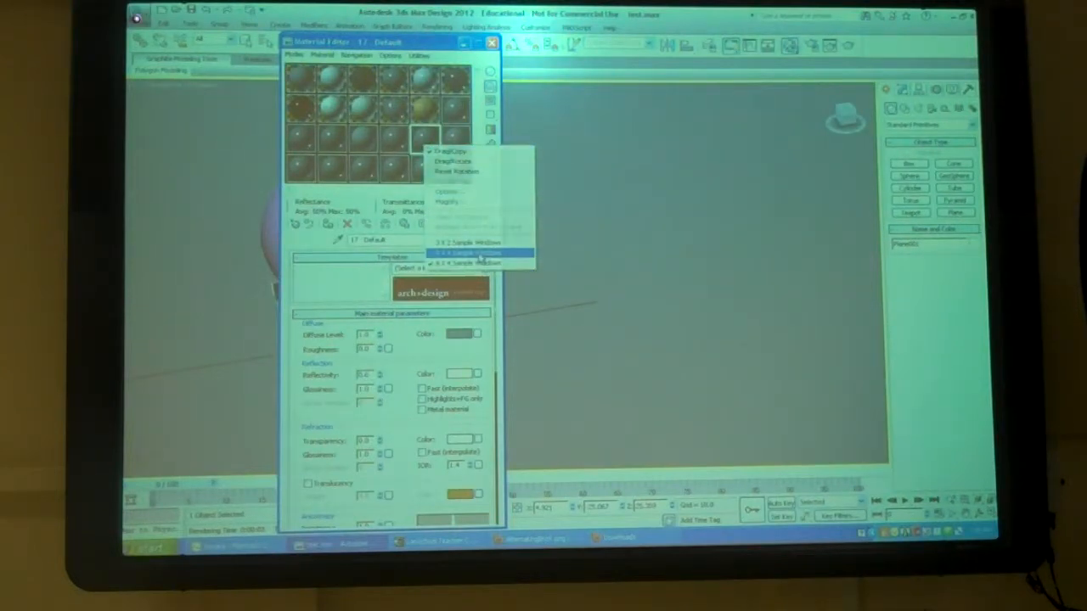
pyautogui.click(465, 254)
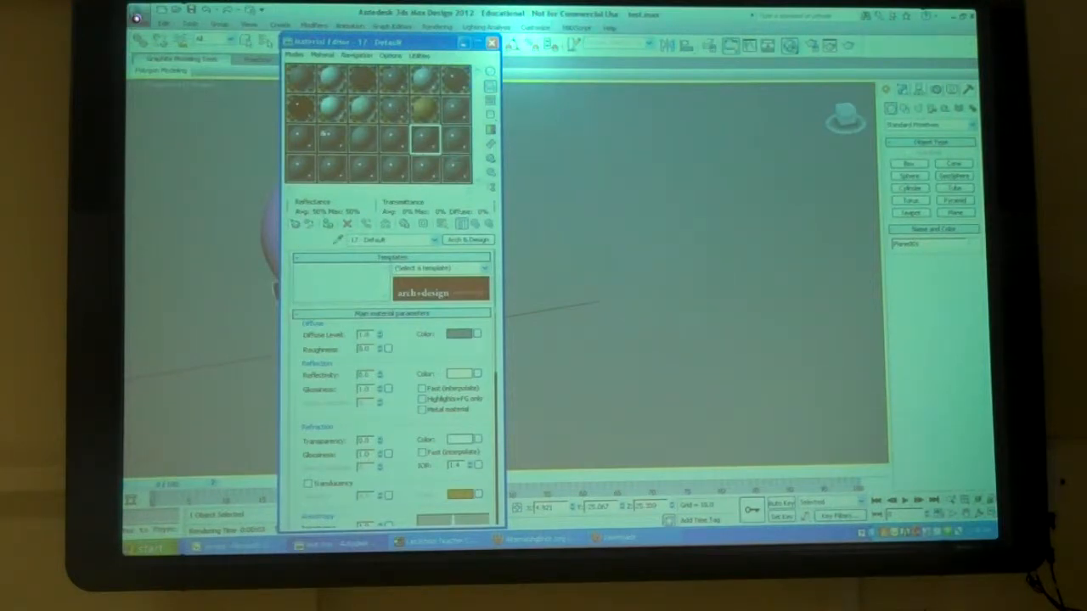
pyautogui.click(321, 54)
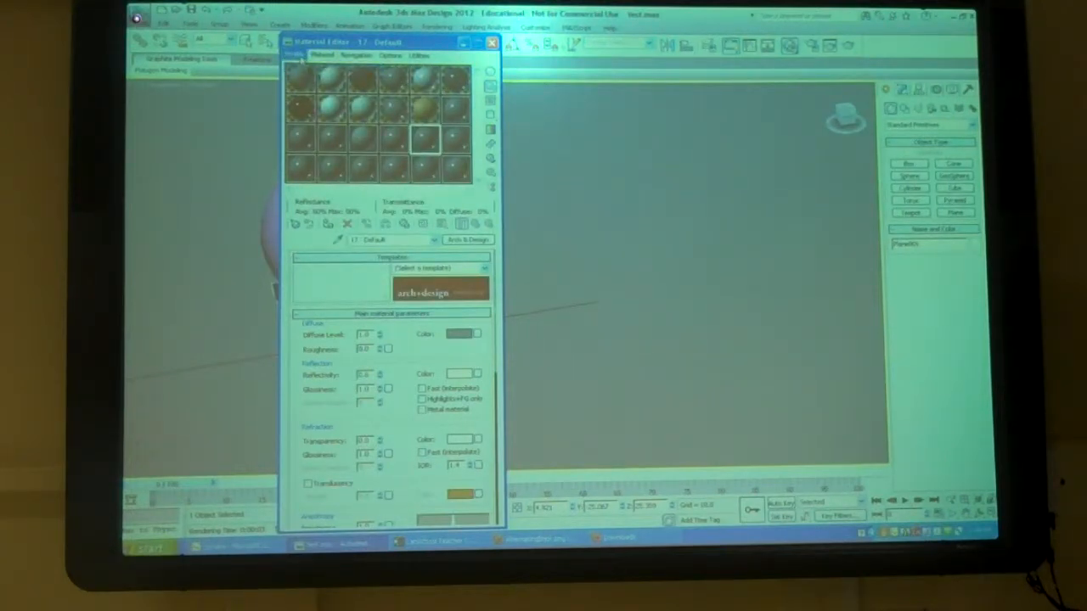
pyautogui.click(423, 168)
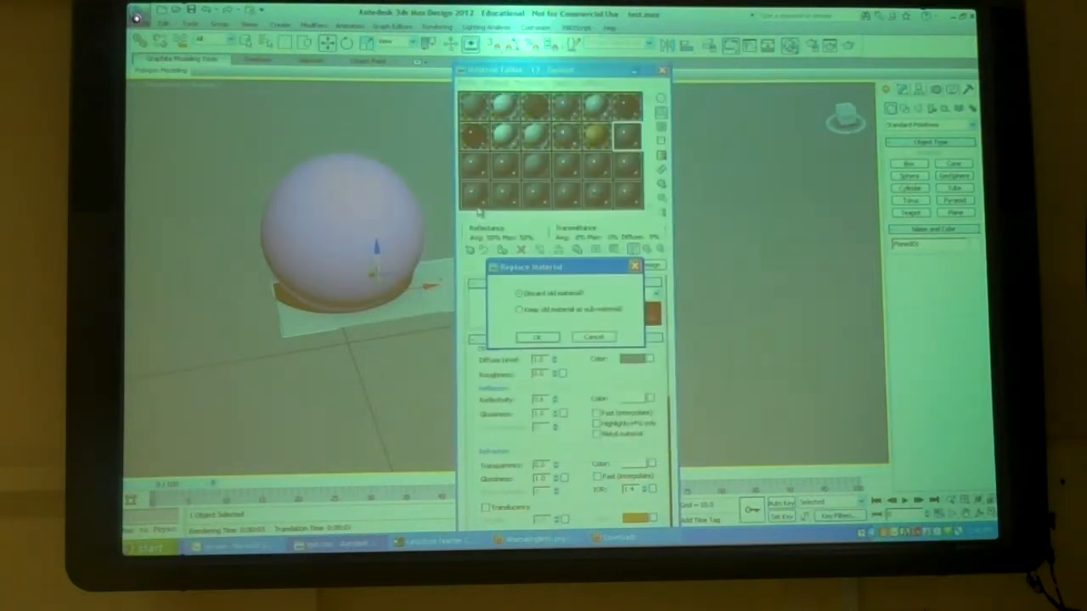
# Step: Confirm replacing the material with Multi/Sub-Object and add two more Standard sub-materials
pyautogui.click(534, 337)
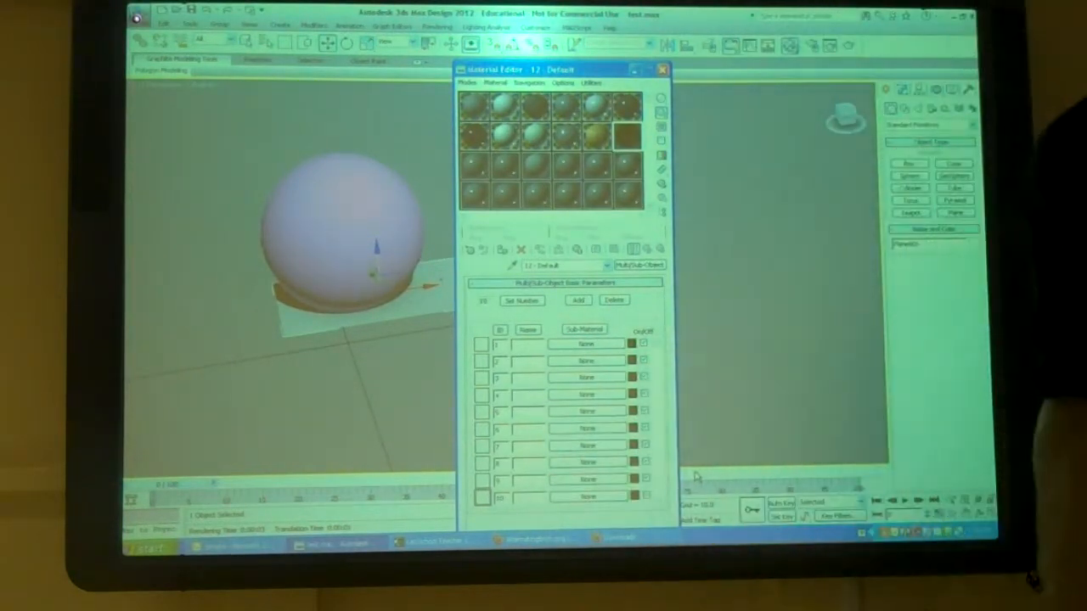
pyautogui.click(578, 300)
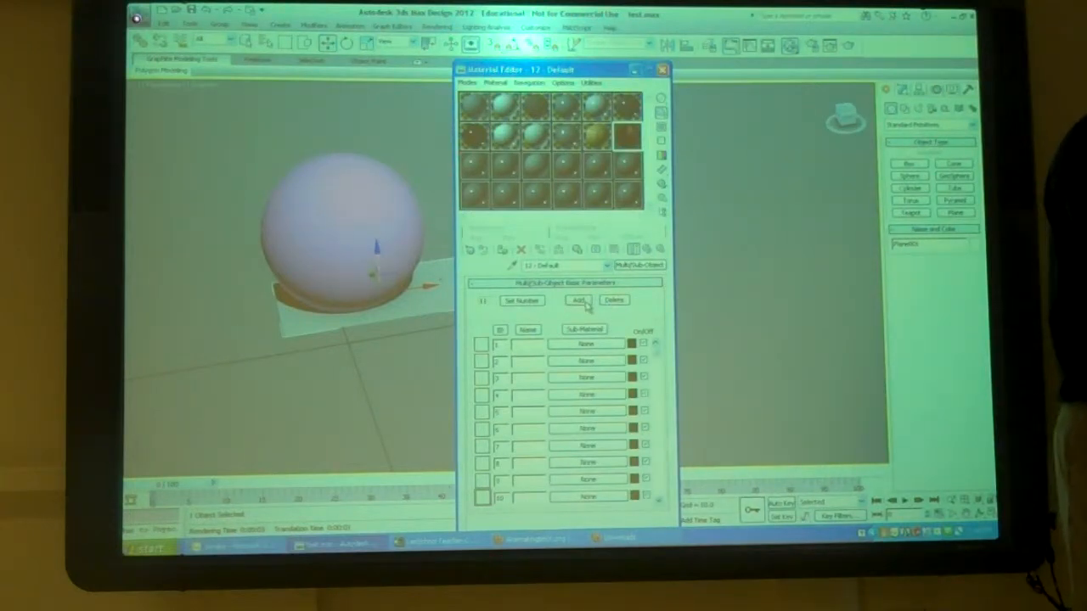
pyautogui.click(578, 299)
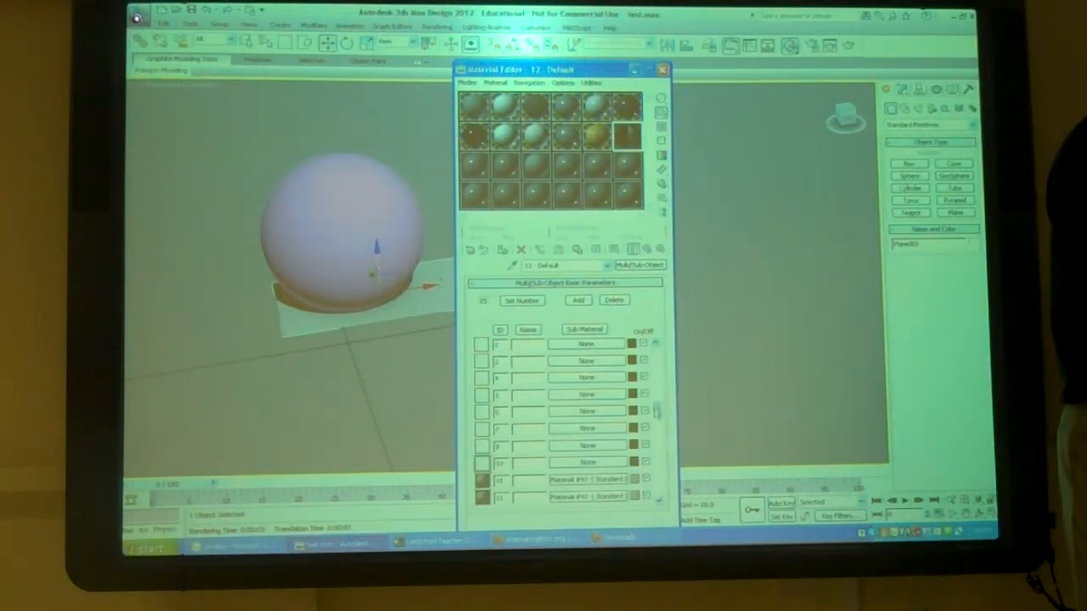